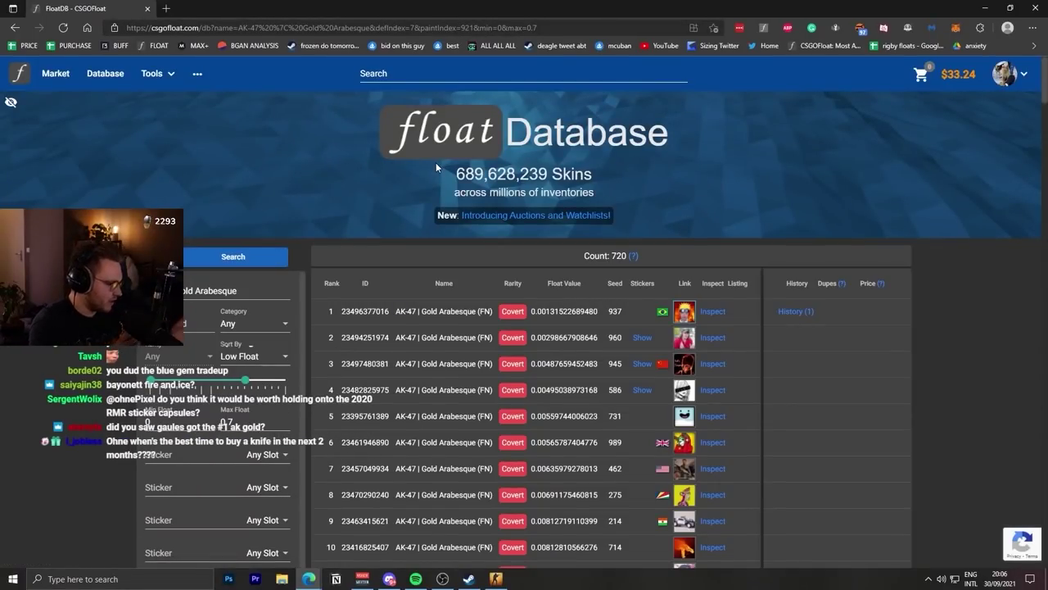
# View the history of the rank-1 AK-47 Gold Arabesque and go to its owner's Steam inventory.
pyautogui.click(794, 311)
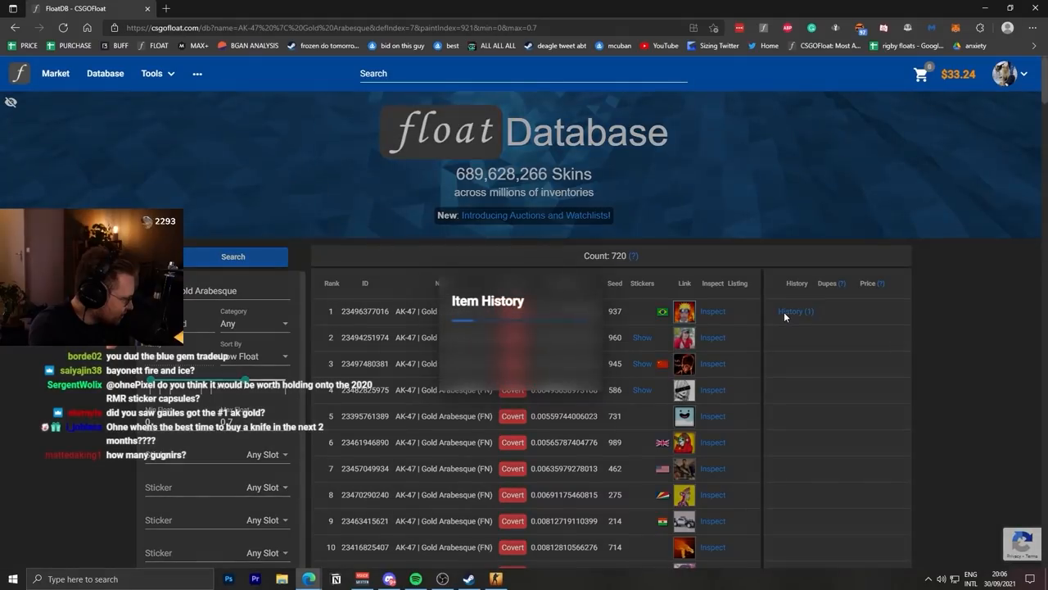
pyautogui.click(713, 312)
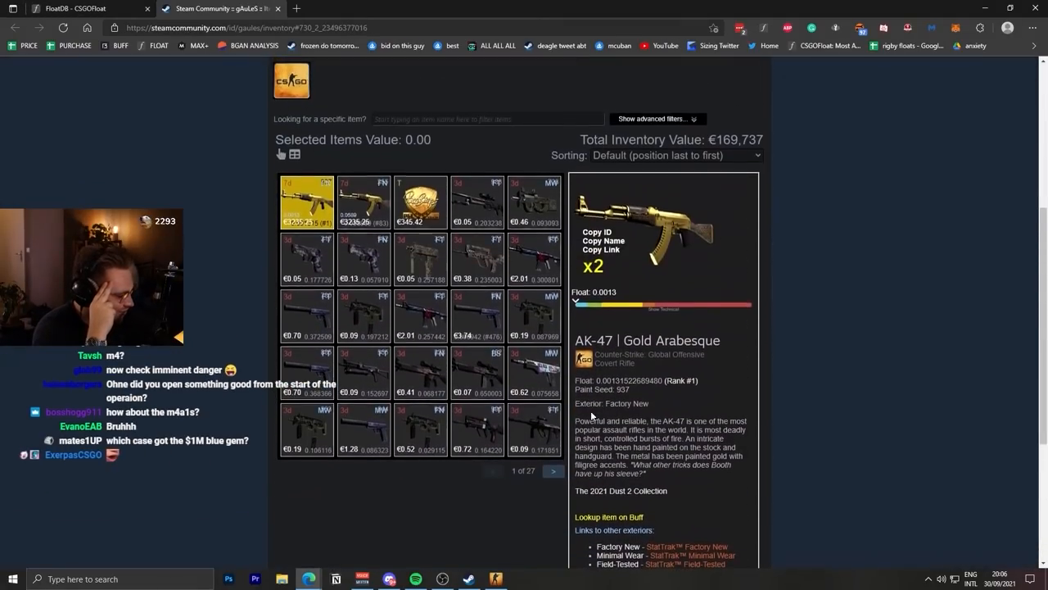
# Sort the inventory by Price (expensive to cheap) and page through to the Desert Eagle Blaze.
pyautogui.click(552, 472)
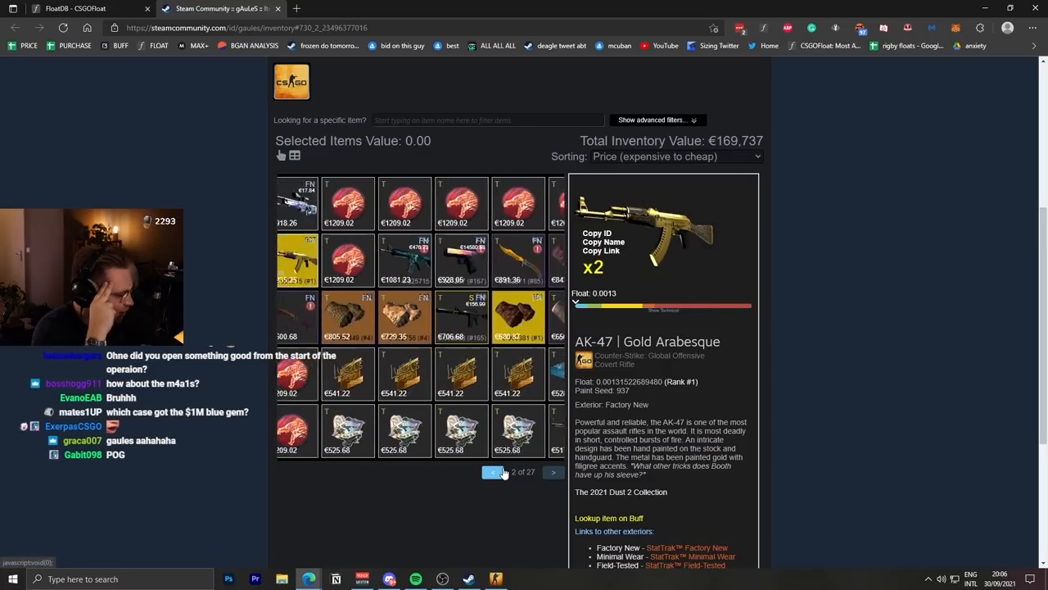
pyautogui.click(492, 472)
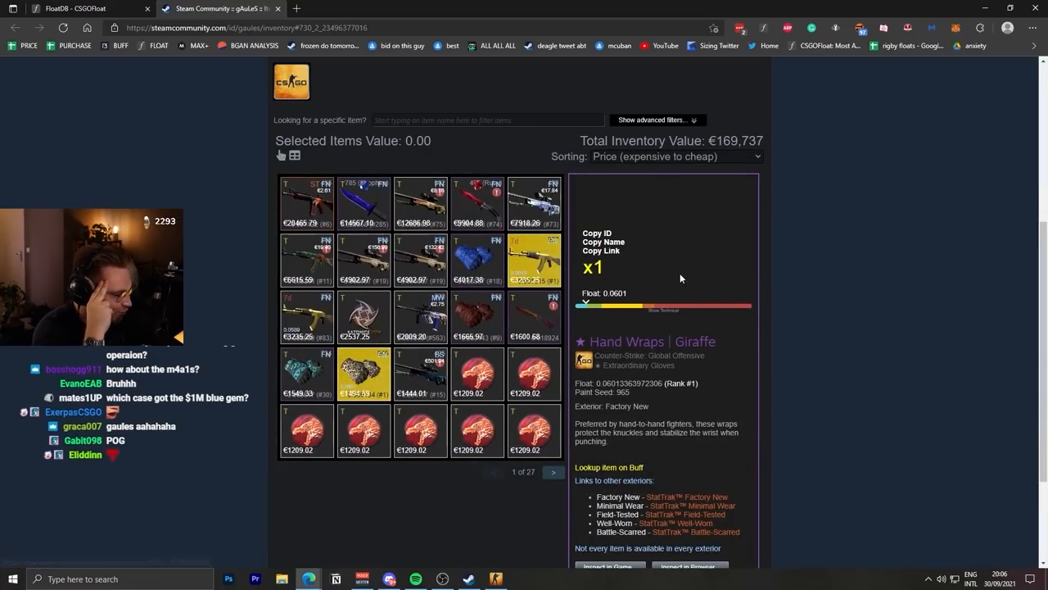
pyautogui.click(554, 472)
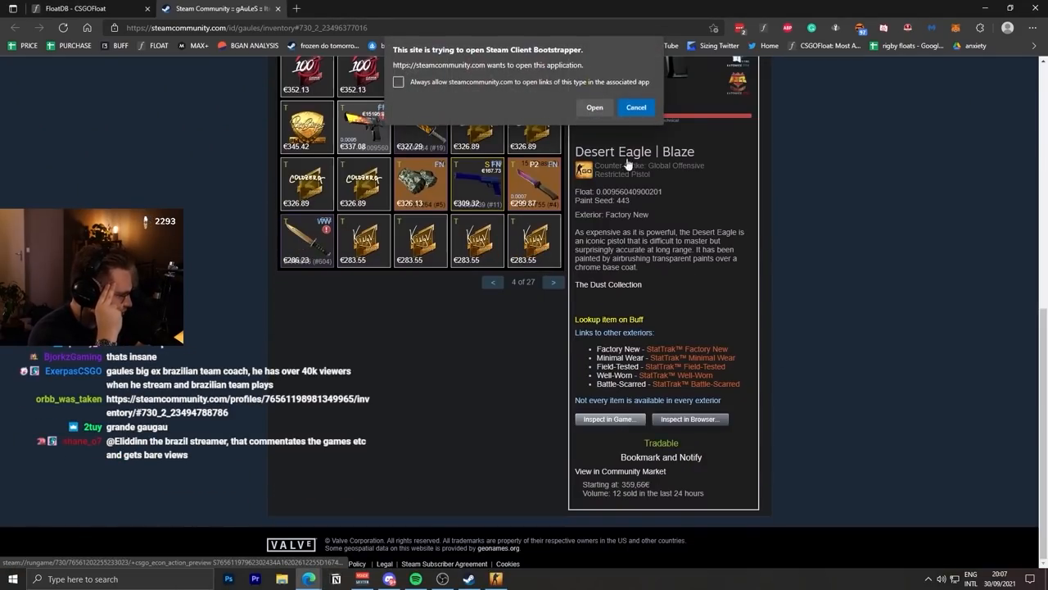
# Cancel the Steam Client Bootstrapper prompt and page back to page 2 with the AUG Akihabara Accept.
pyautogui.click(594, 109)
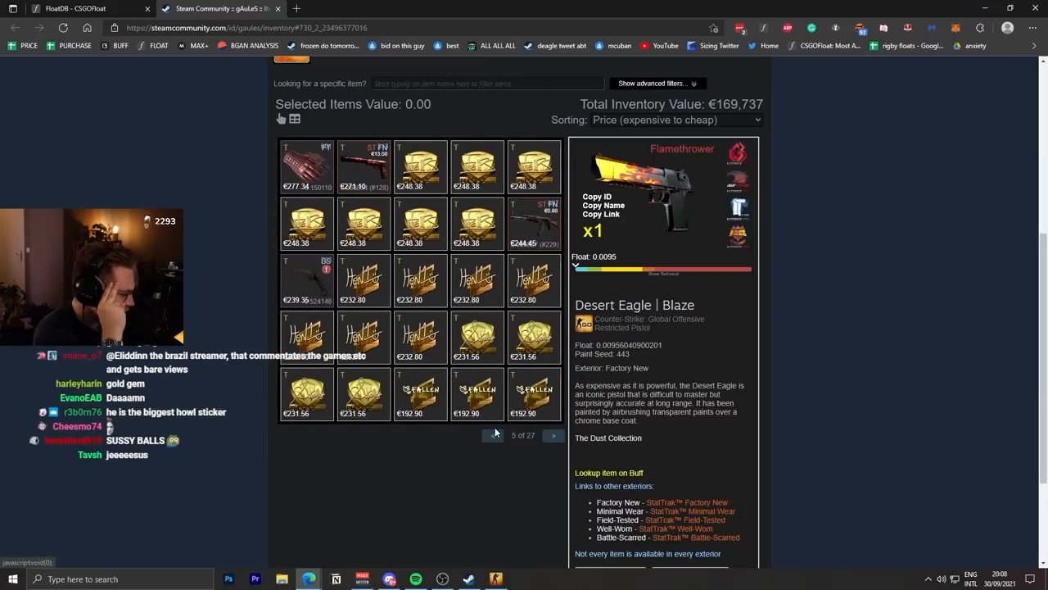
pyautogui.click(491, 436)
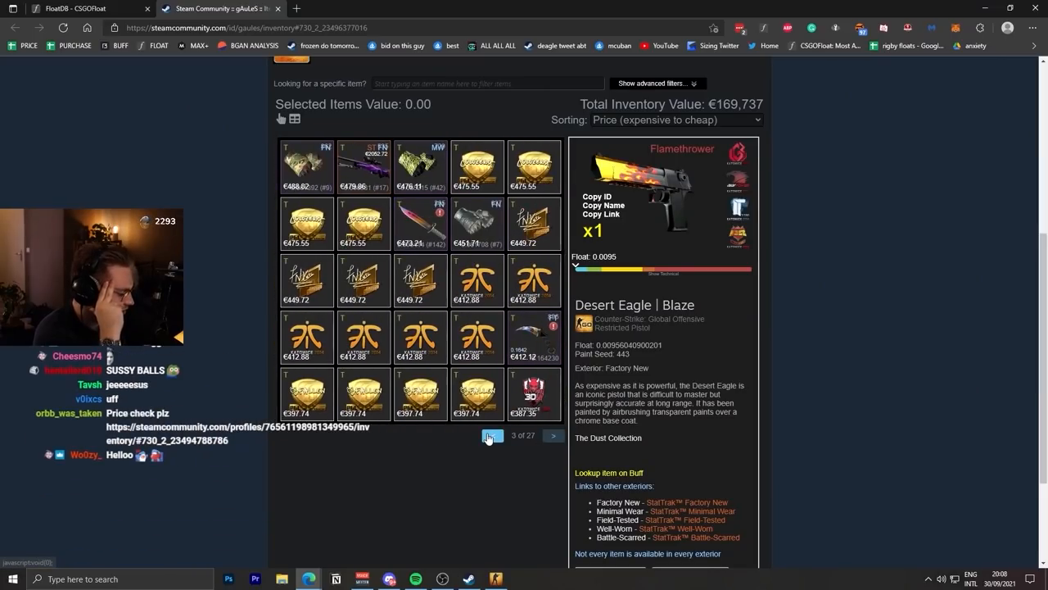
pyautogui.click(492, 435)
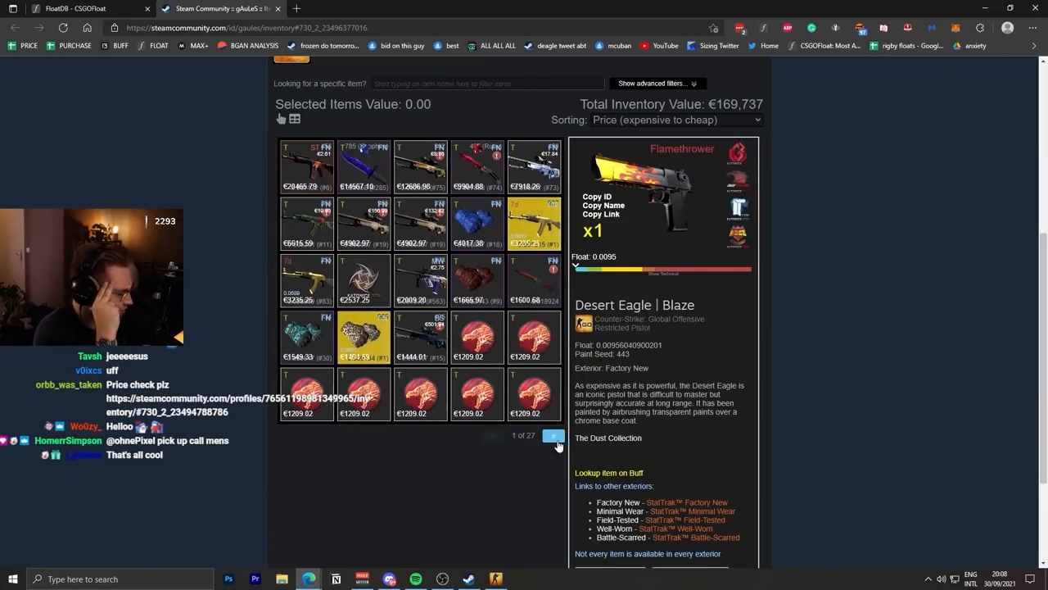
pyautogui.click(534, 223)
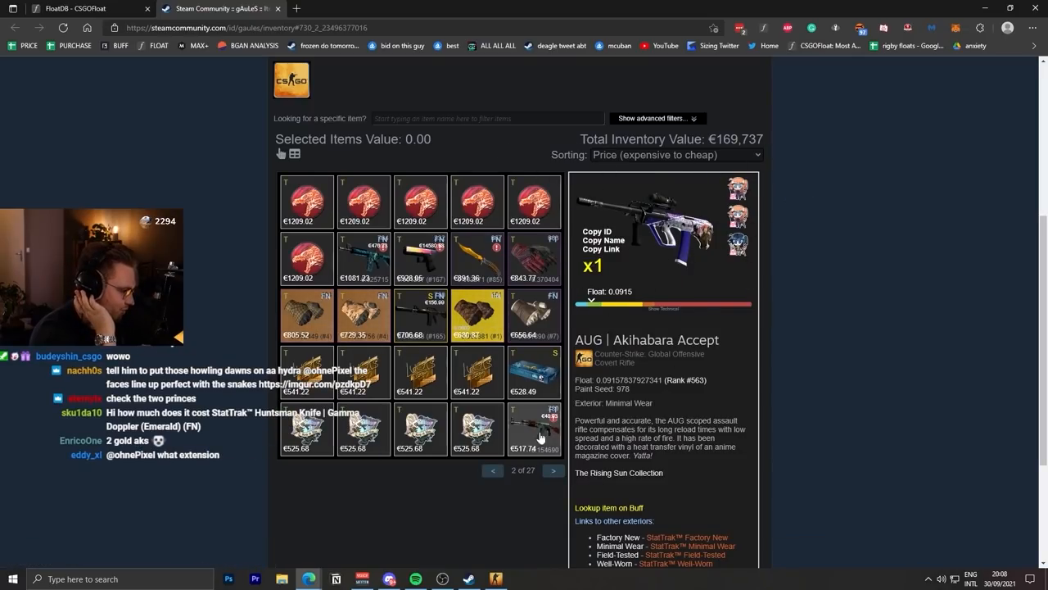
# Jump to page 7 to inspect the AK-47 Case Hardened, cancel the prompt, then page to the StatTrak AWP Atheris.
pyautogui.click(553, 470)
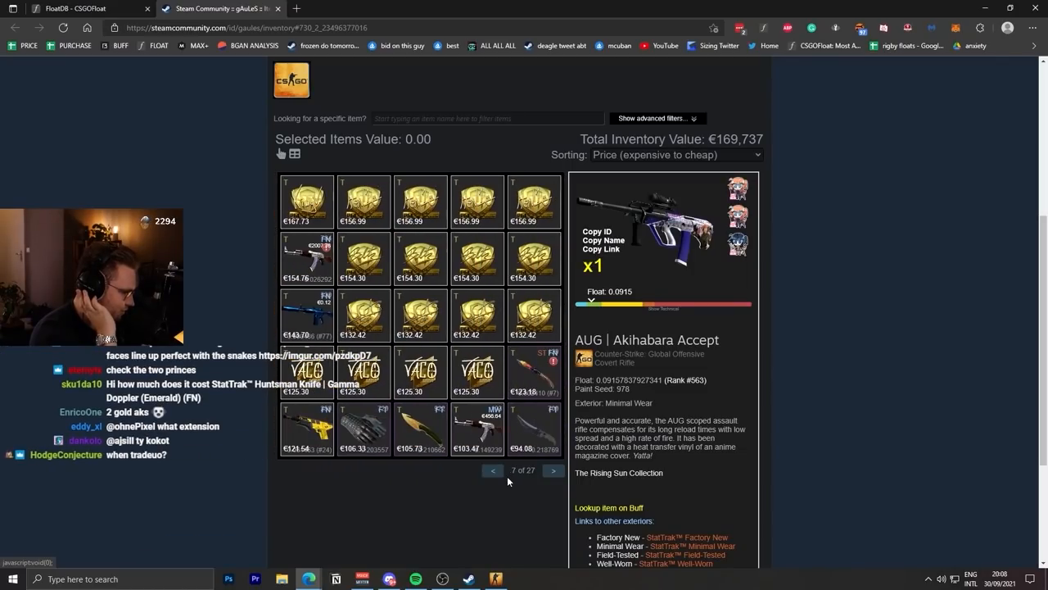
pyautogui.click(491, 470)
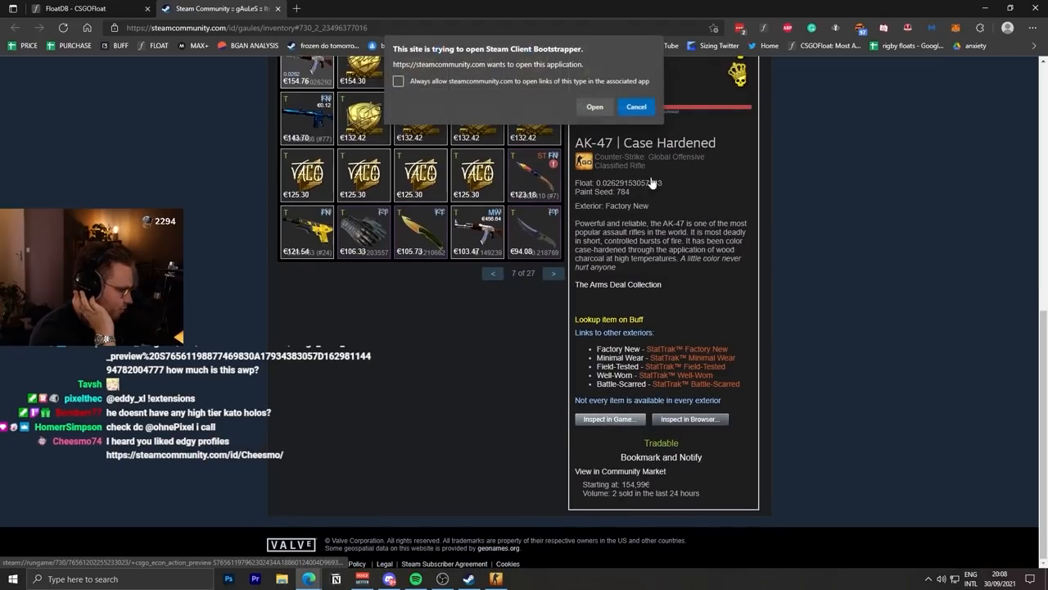
pyautogui.click(594, 107)
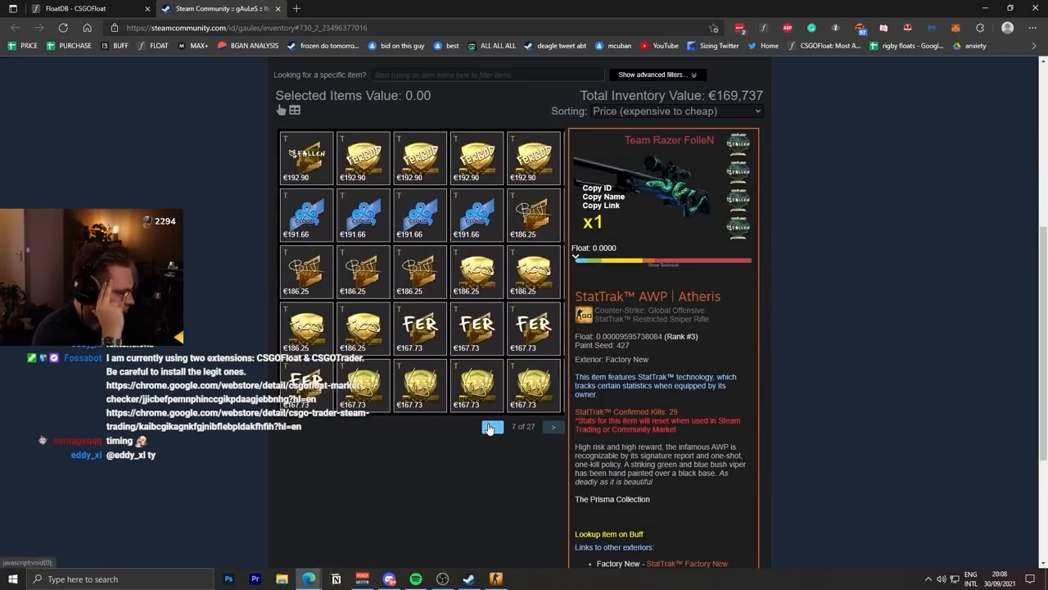
pyautogui.click(492, 426)
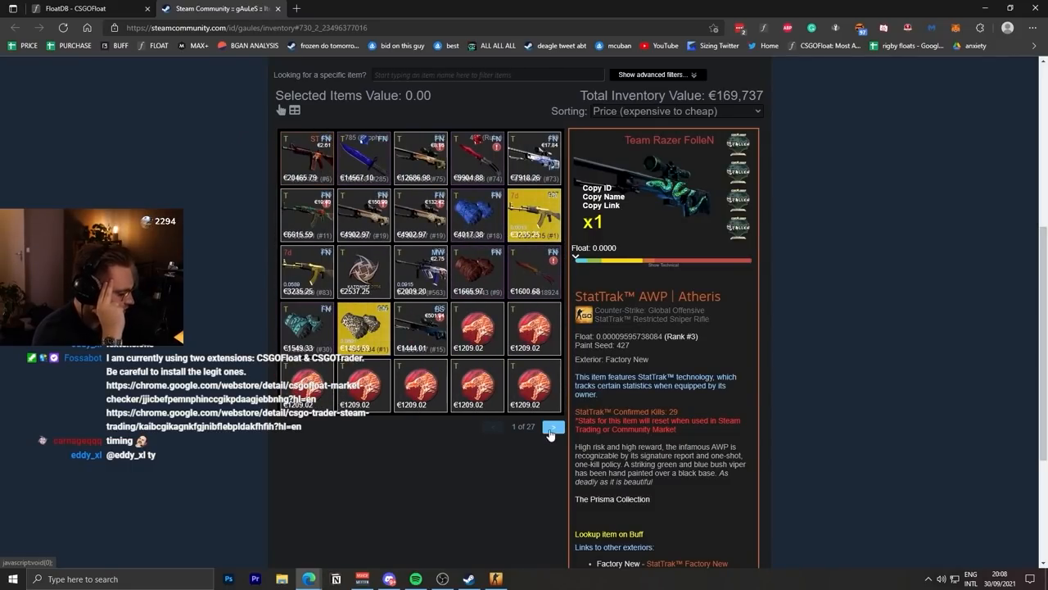
pyautogui.click(552, 426)
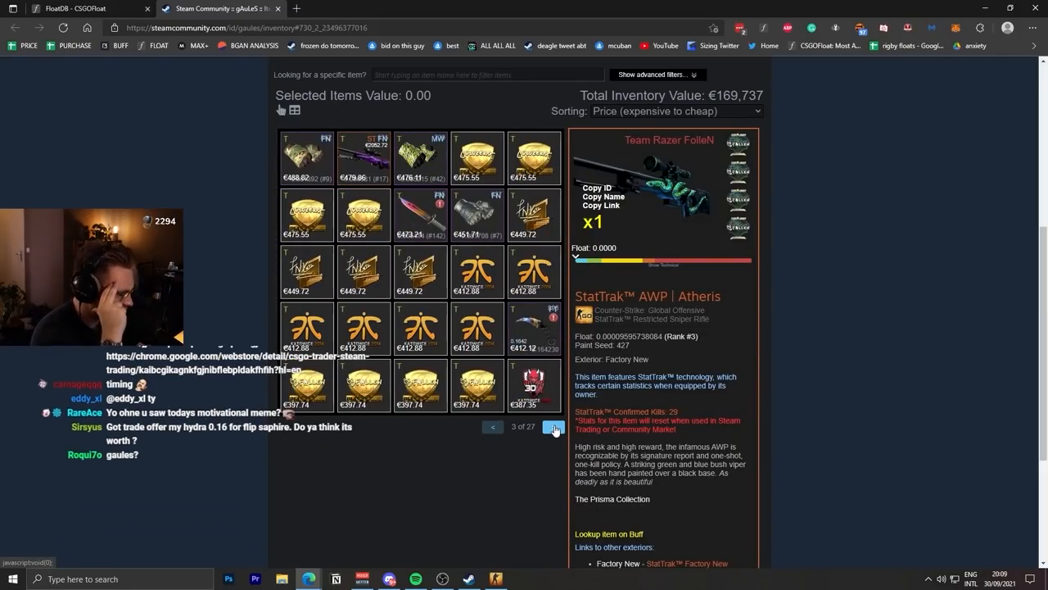
# Browse the Katowice 2014 sticker pages back to page 1 and select the StatTrak M4A4 Howl.
pyautogui.click(554, 426)
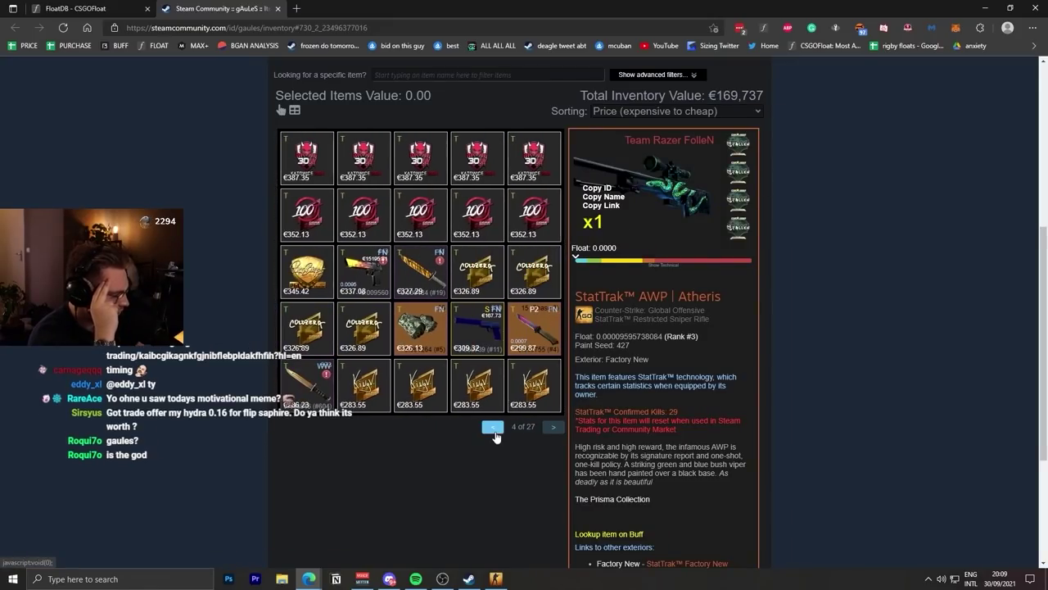
pyautogui.click(493, 426)
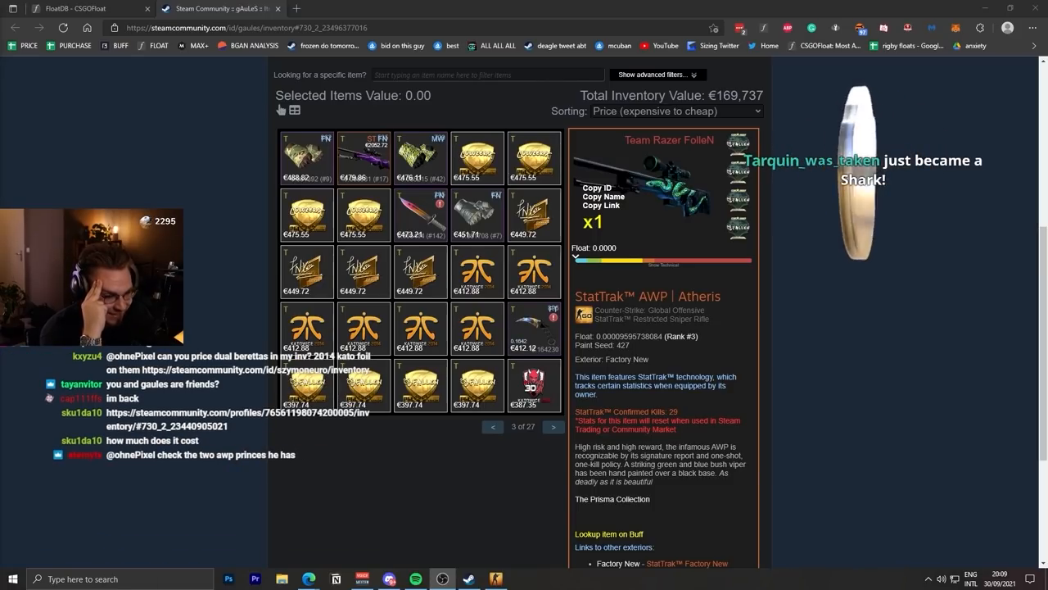
pyautogui.moveTo(203, 315)
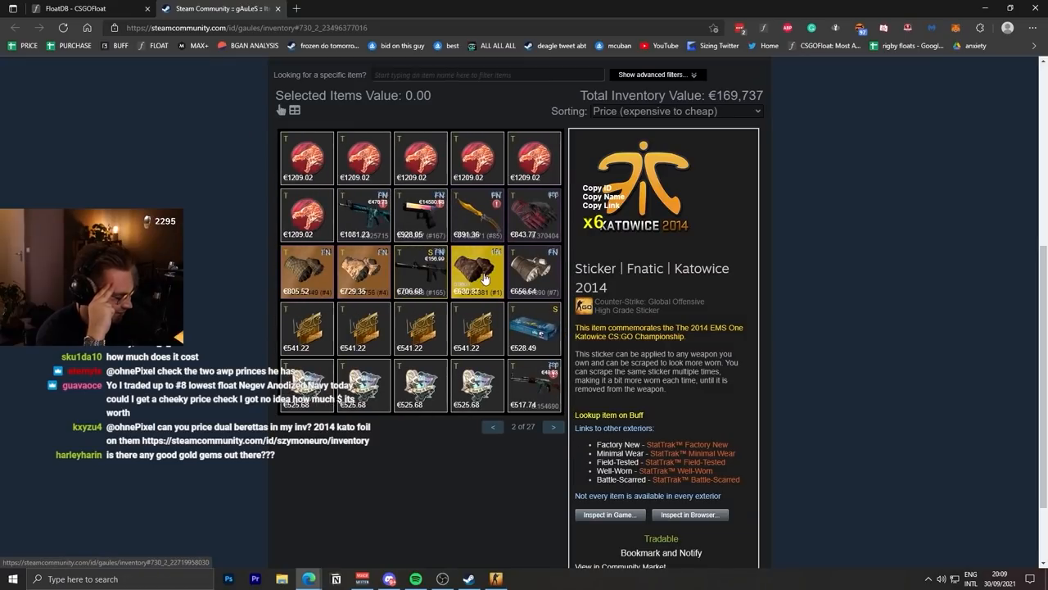
pyautogui.click(492, 426)
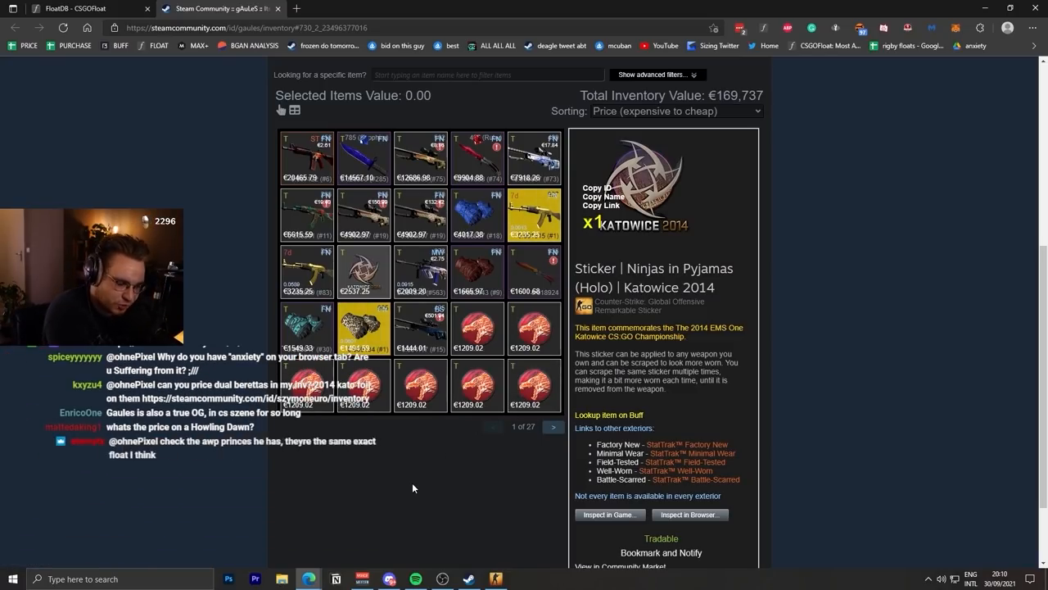
pyautogui.click(308, 155)
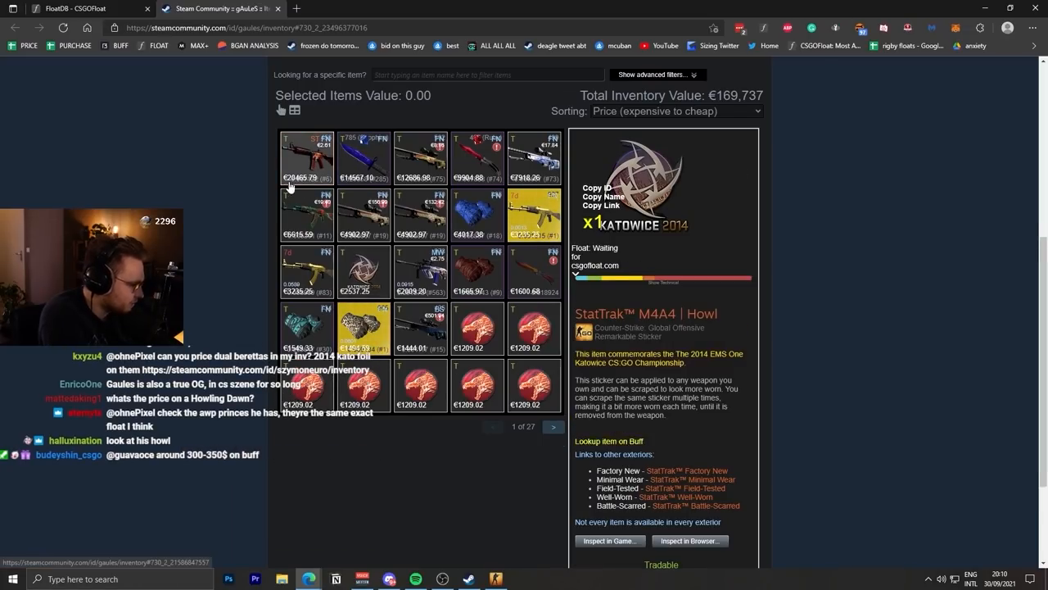
# Look up the StatTrak M4A4 Howl on FloatDB, view it in game, and land on the owner's profile.
pyautogui.click(307, 155)
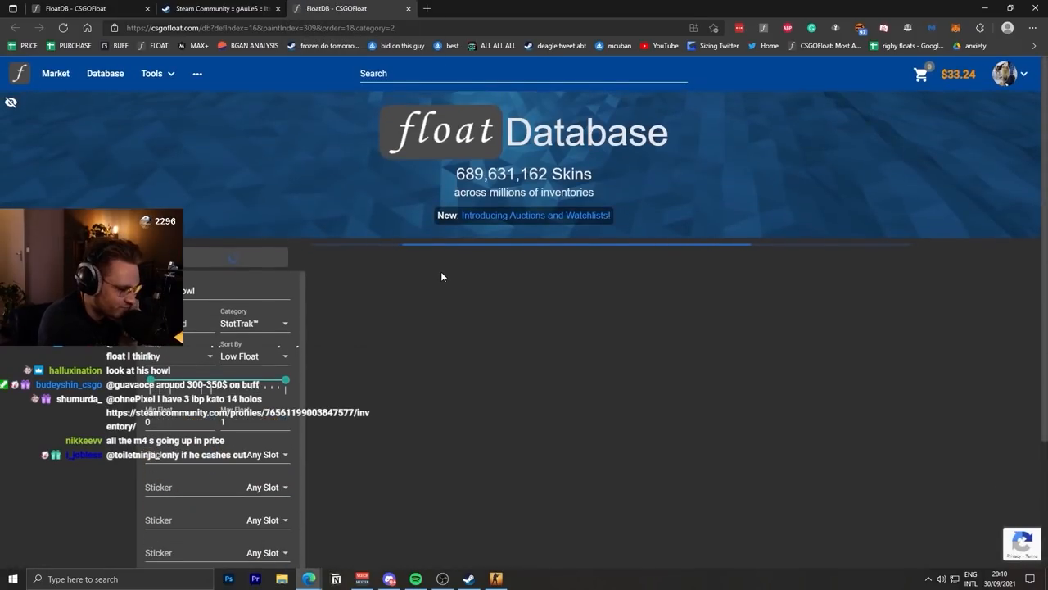
pyautogui.moveTo(432, 344)
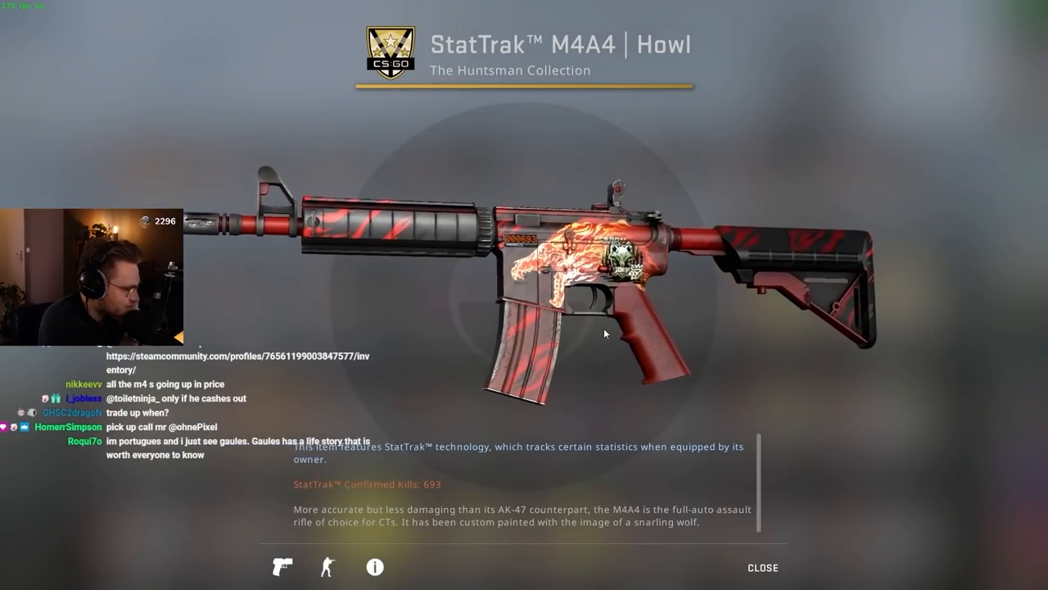
pyautogui.click(762, 567)
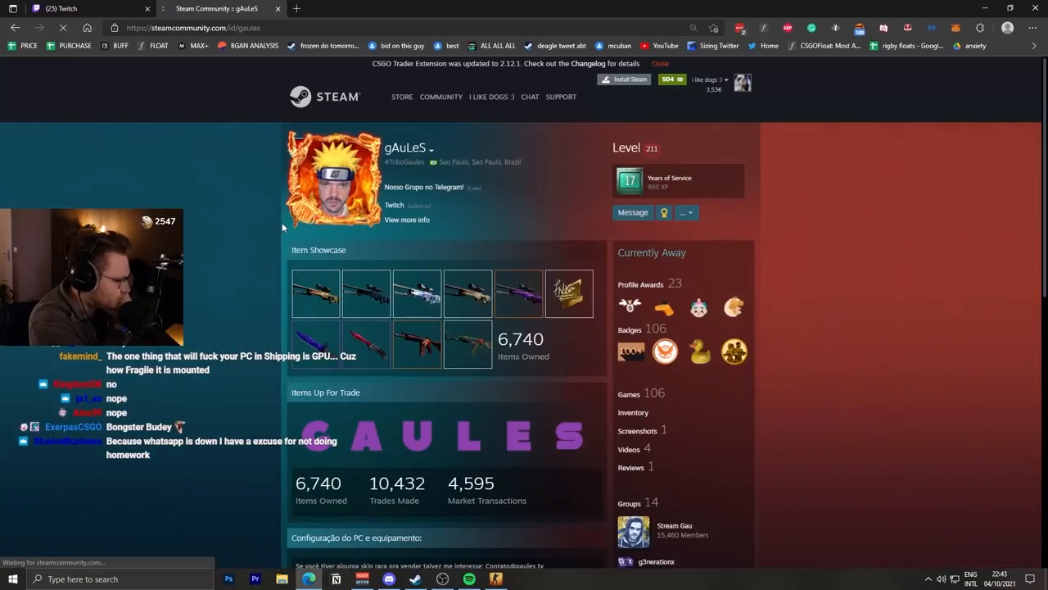
# Go to the profile's Inventory and inspect the AWP Desert Hydra in game.
pyautogui.click(633, 412)
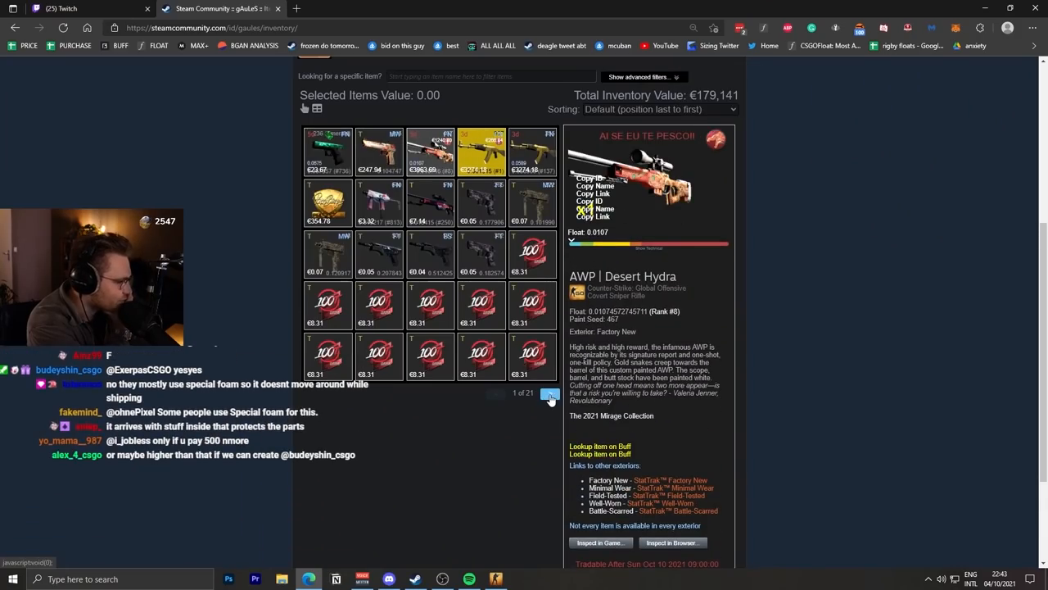
pyautogui.click(671, 542)
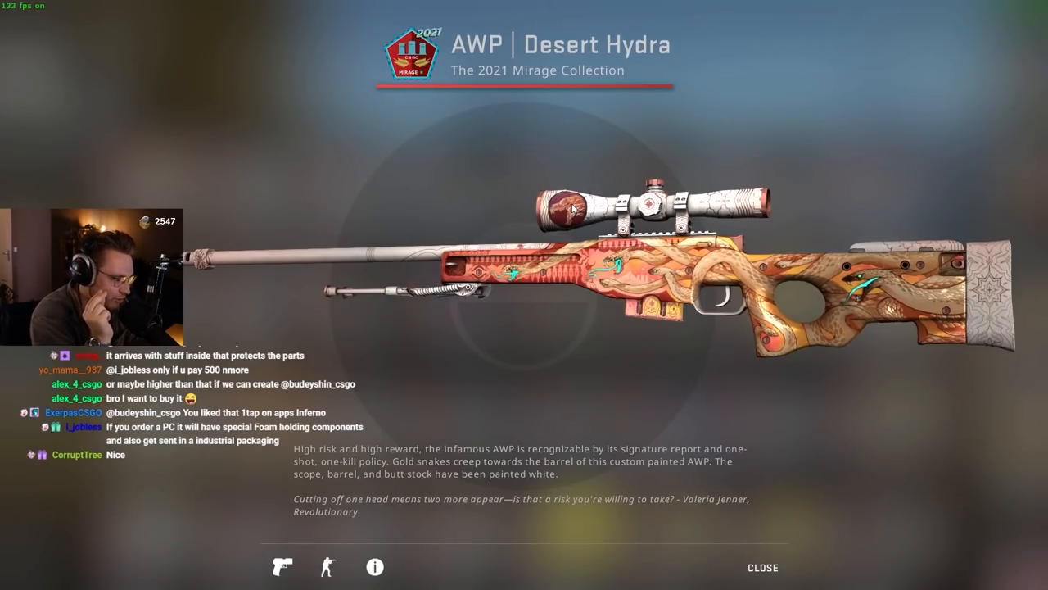
pyautogui.moveTo(564, 210)
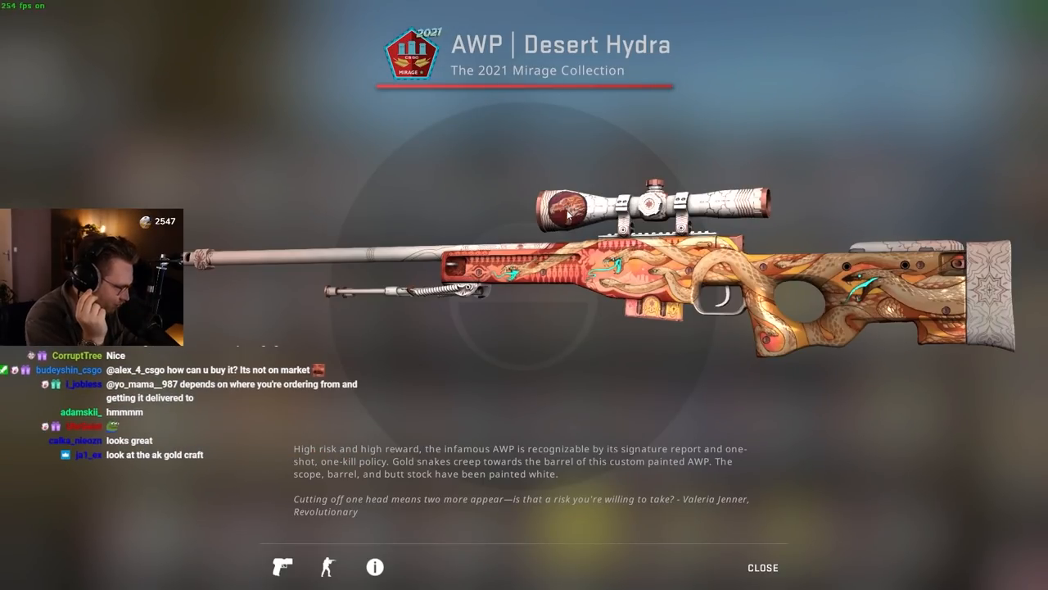
pyautogui.moveTo(278, 264)
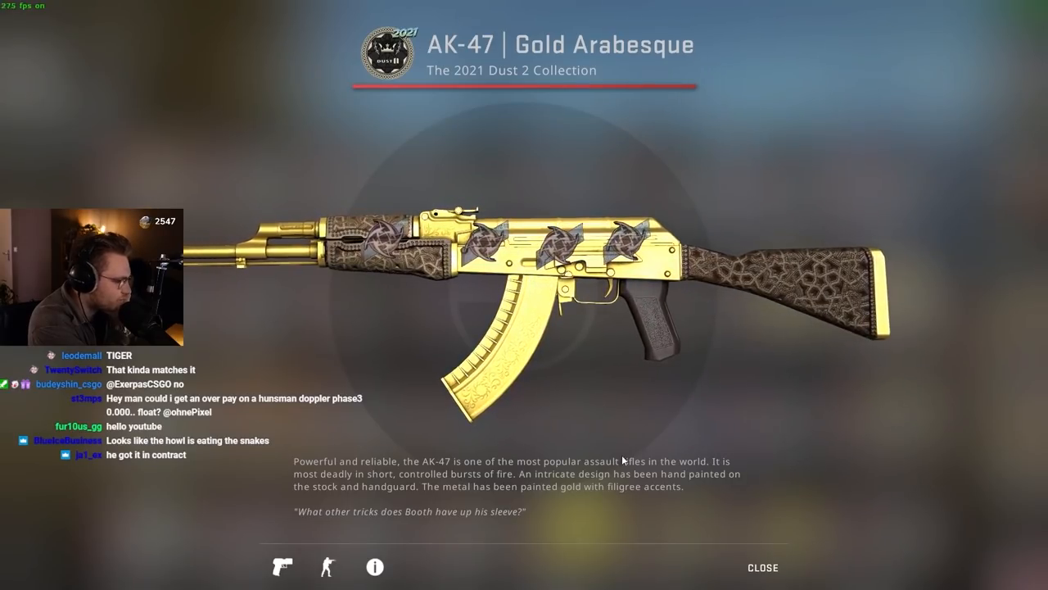
# Leave the in-game view, select the AWP Desert Hydra on page 4 and return to inventory page 1.
pyautogui.click(374, 566)
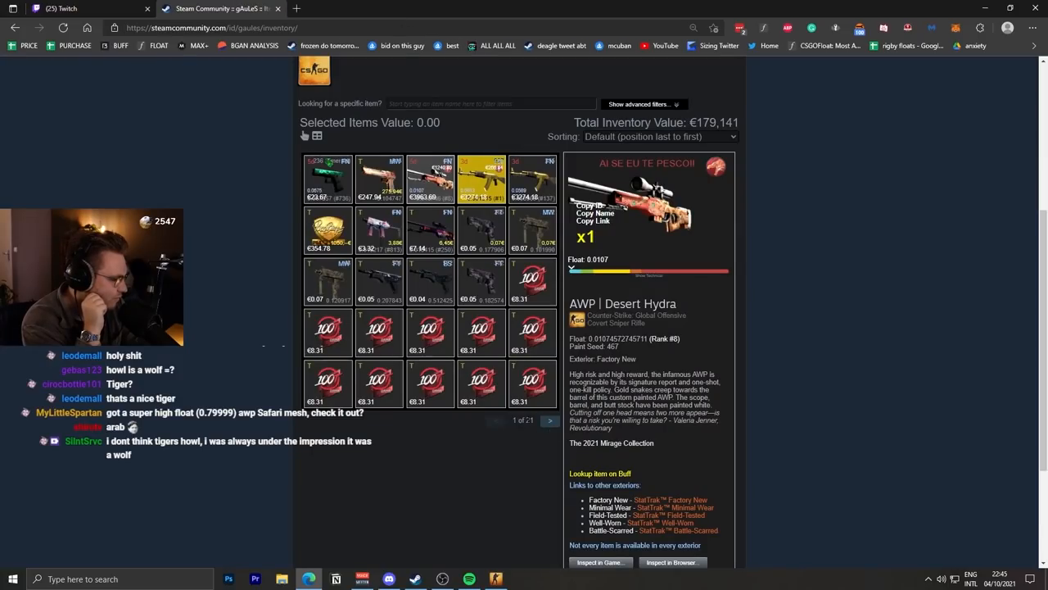
pyautogui.click(550, 419)
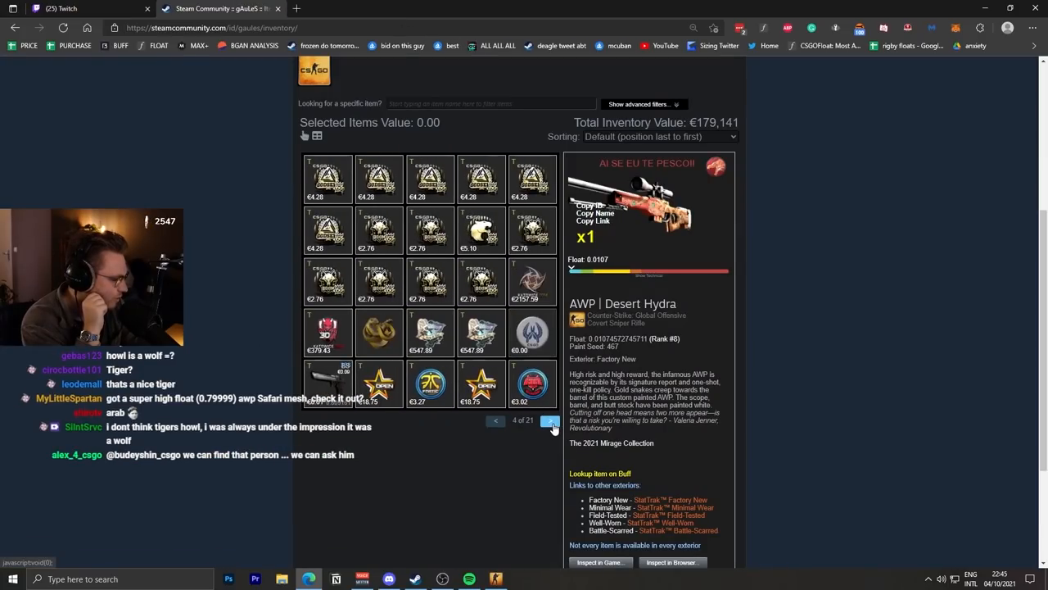
pyautogui.click(495, 419)
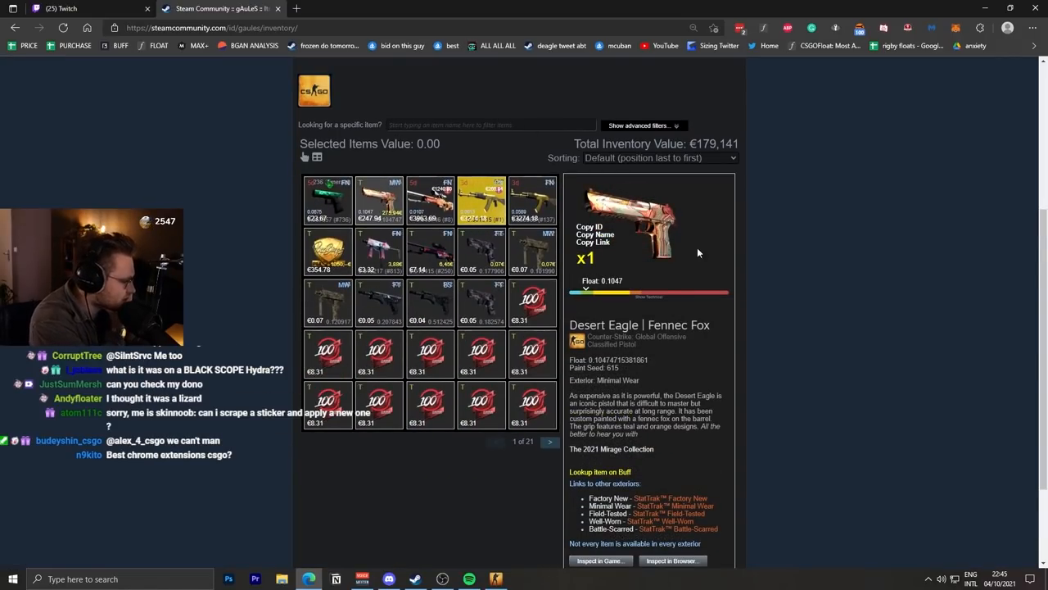
pyautogui.scroll(-3)
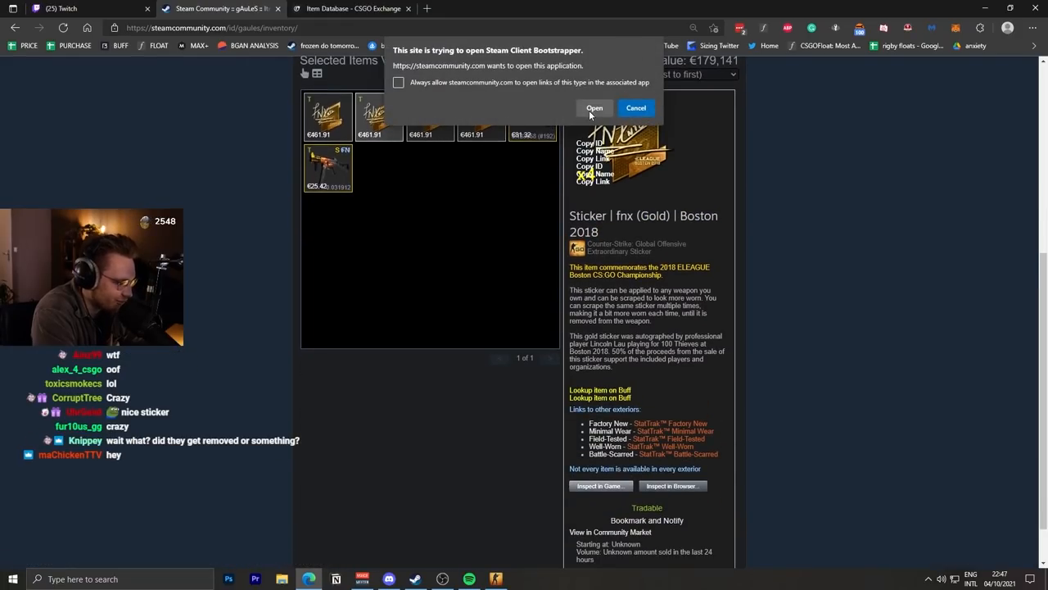
# Cancel the Bootstrapper prompt, highlight the fnx (Gold) | Boston 2018 title and move to the CSGOFloat tab.
pyautogui.click(594, 108)
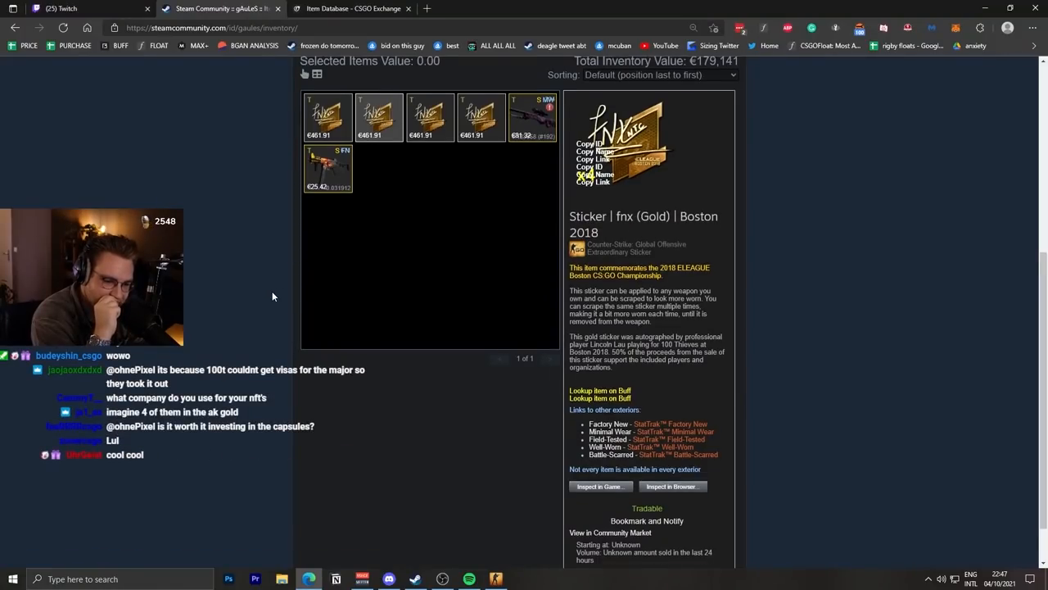
pyautogui.scroll(3)
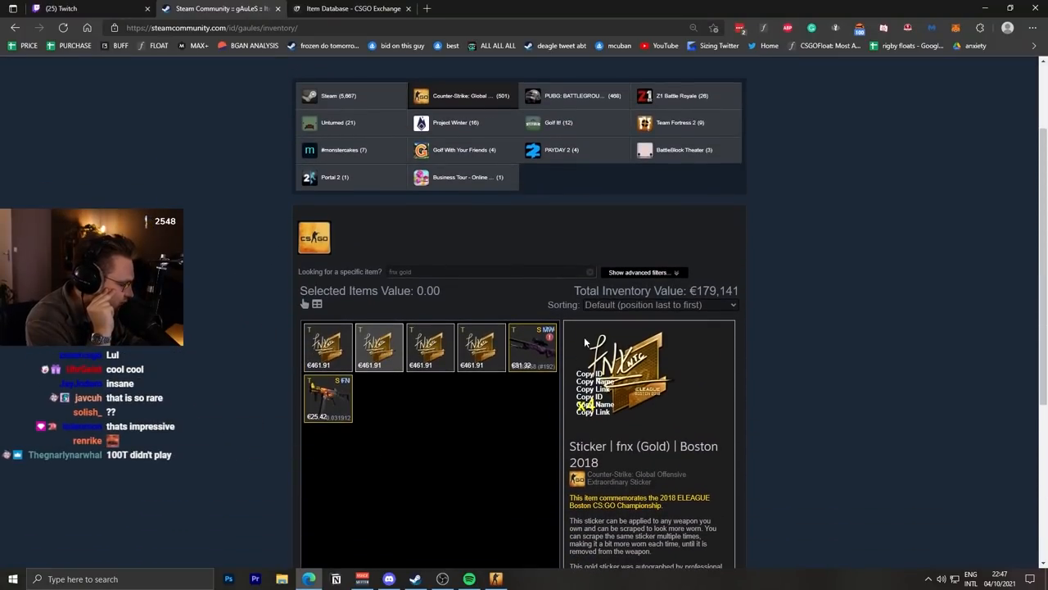
pyautogui.scroll(3)
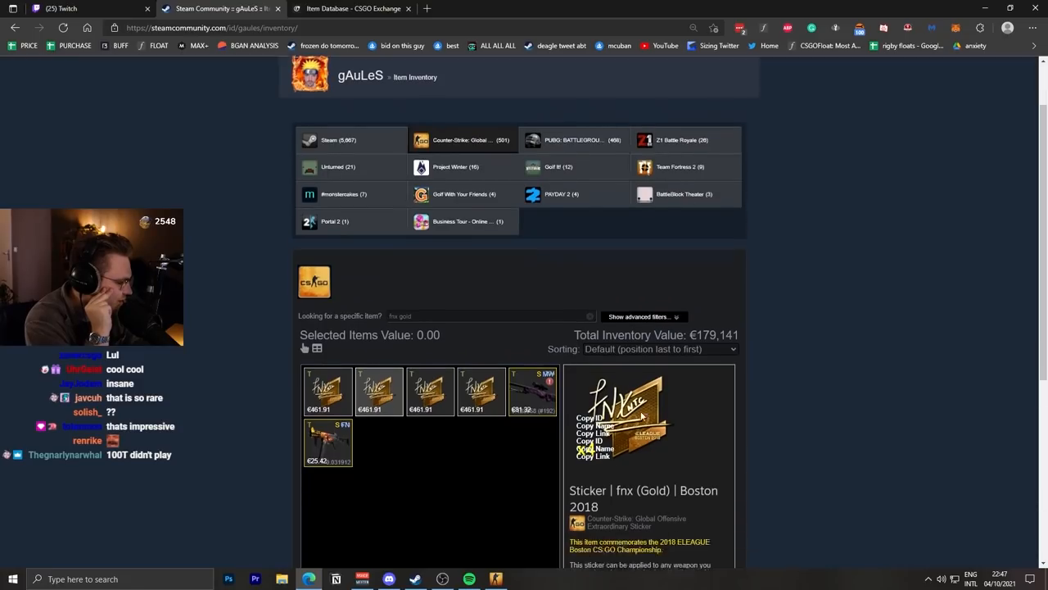
pyautogui.scroll(-3)
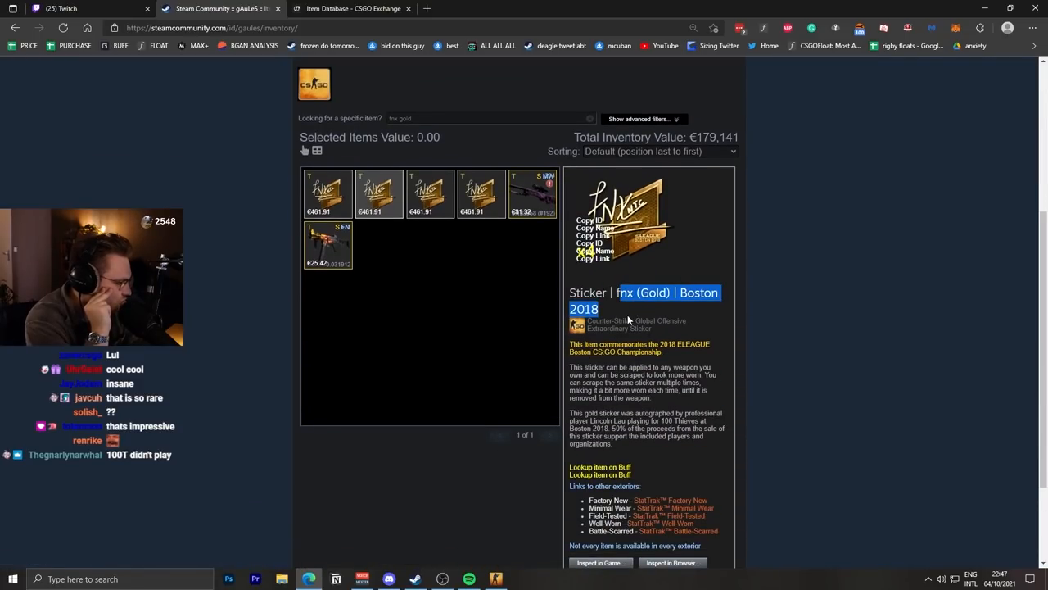
pyautogui.click(478, 8)
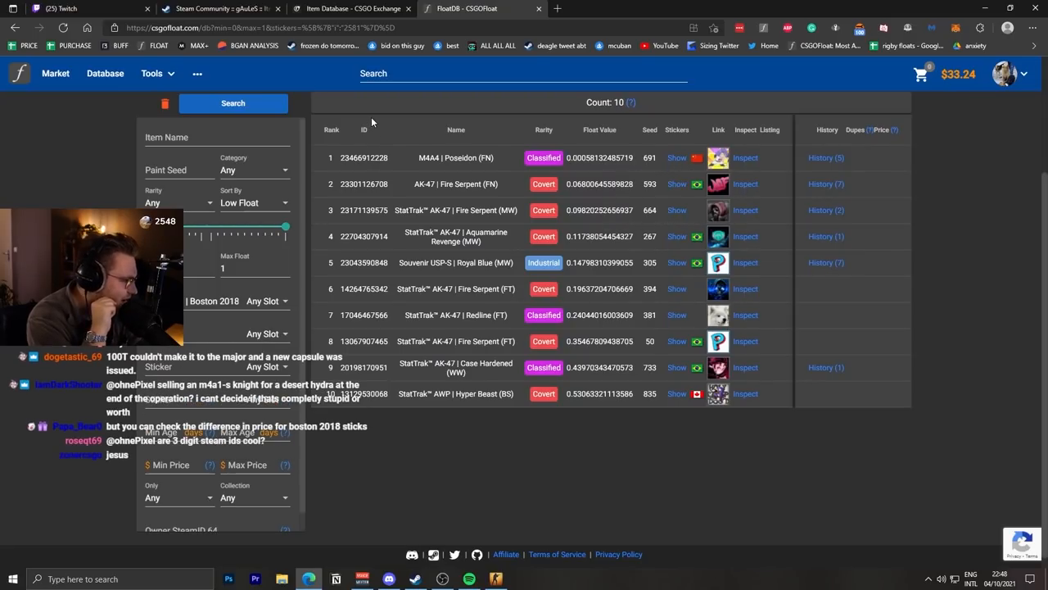
pyautogui.moveTo(444, 54)
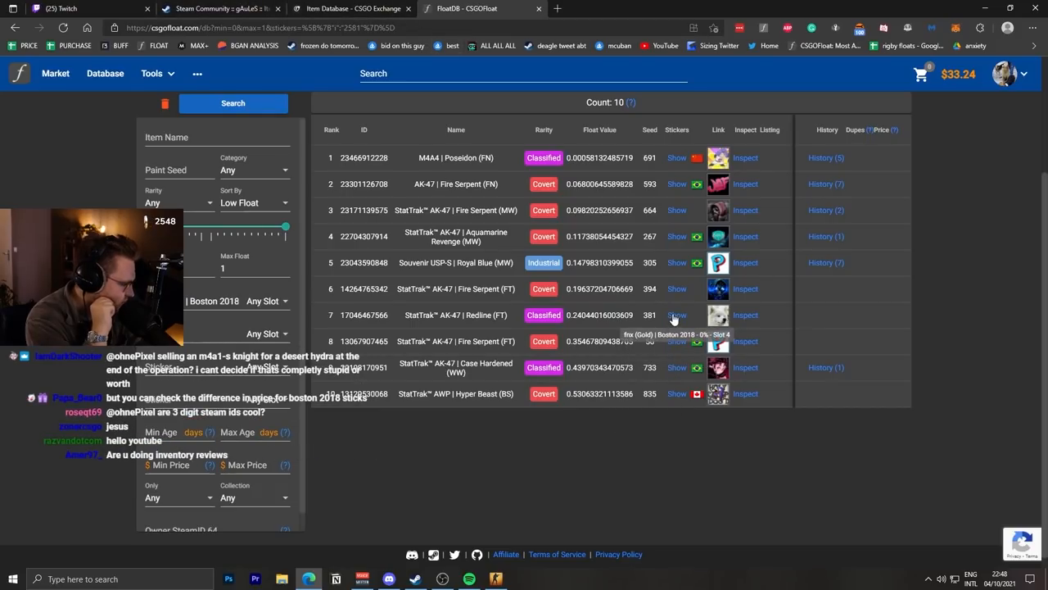
pyautogui.moveTo(696, 262)
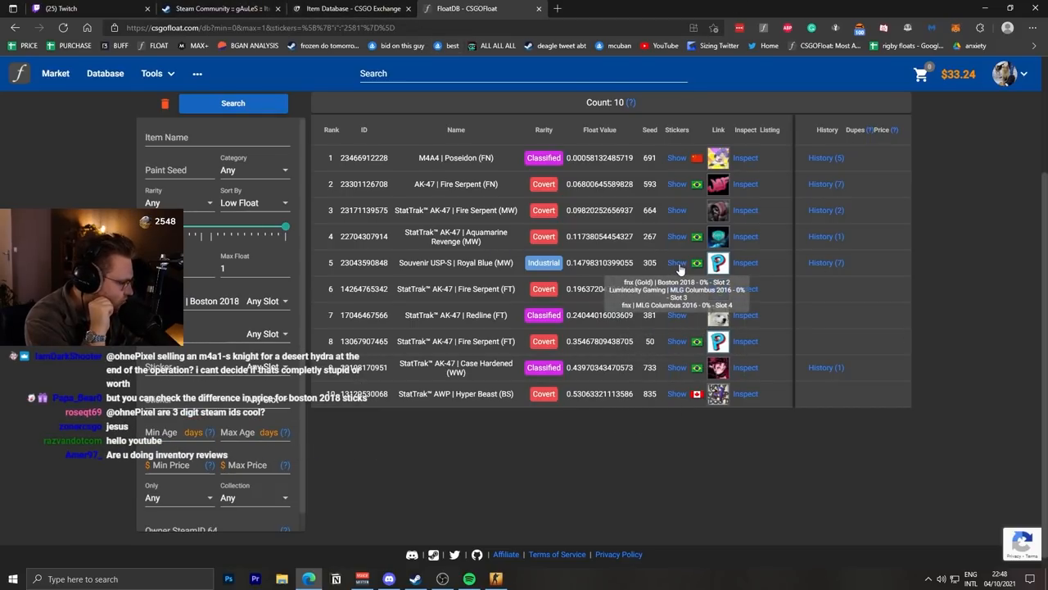
pyautogui.moveTo(622, 216)
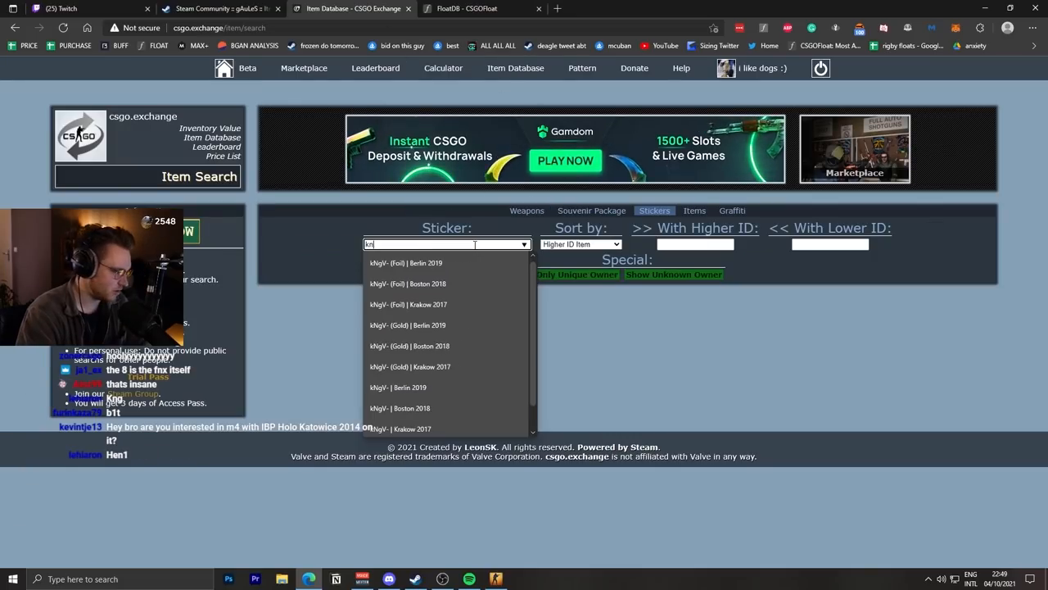
# Select LUCAS1 (Gold) | Boston 2018 from the suggestions and scroll the 22 results with owners and profile status.
pyautogui.click(410, 346)
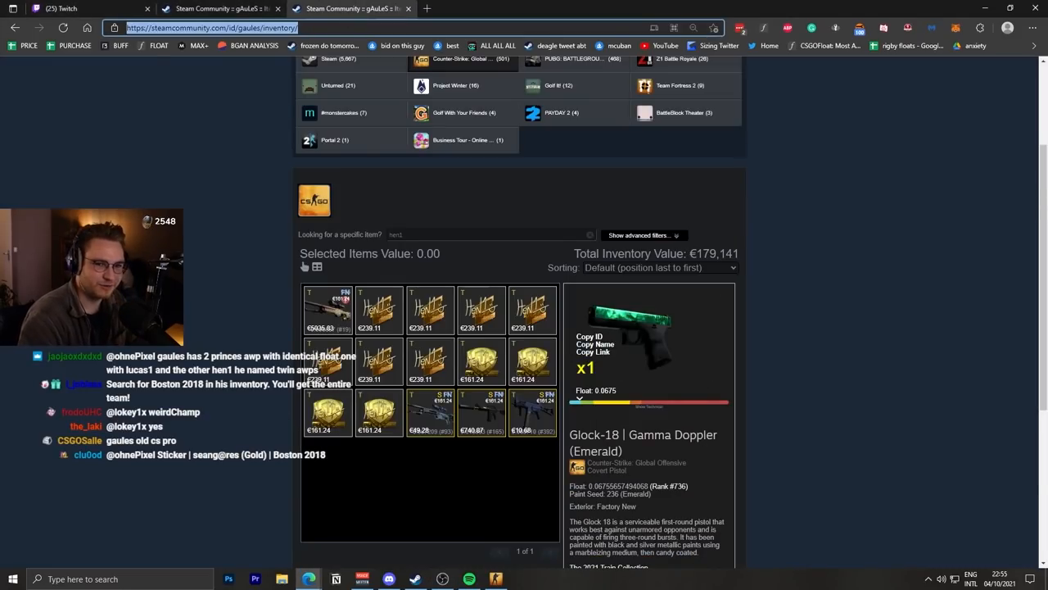
pyautogui.click(484, 8)
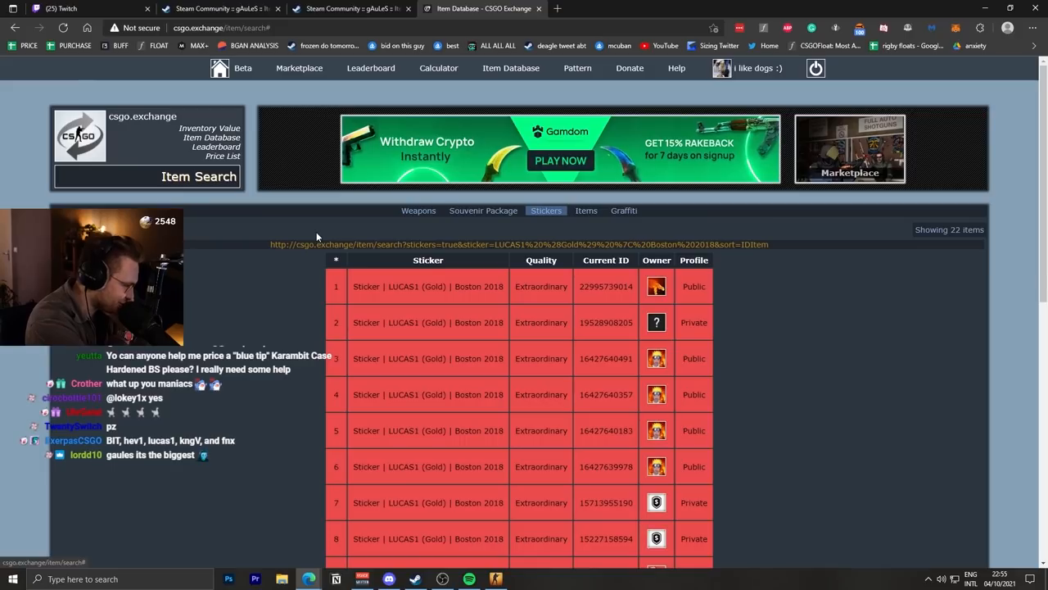
pyautogui.scroll(-3)
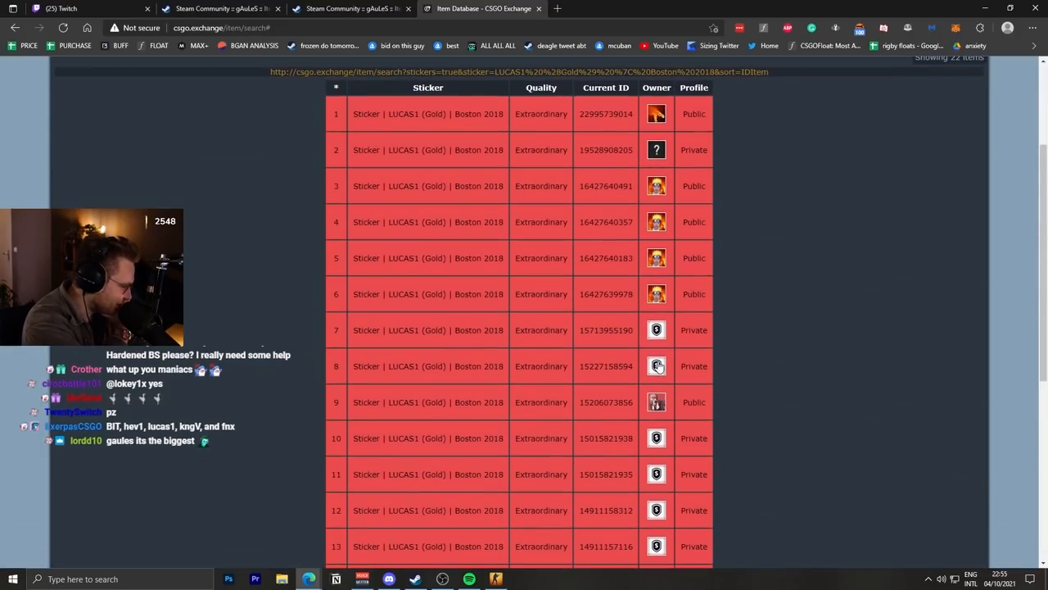
pyautogui.scroll(-3)
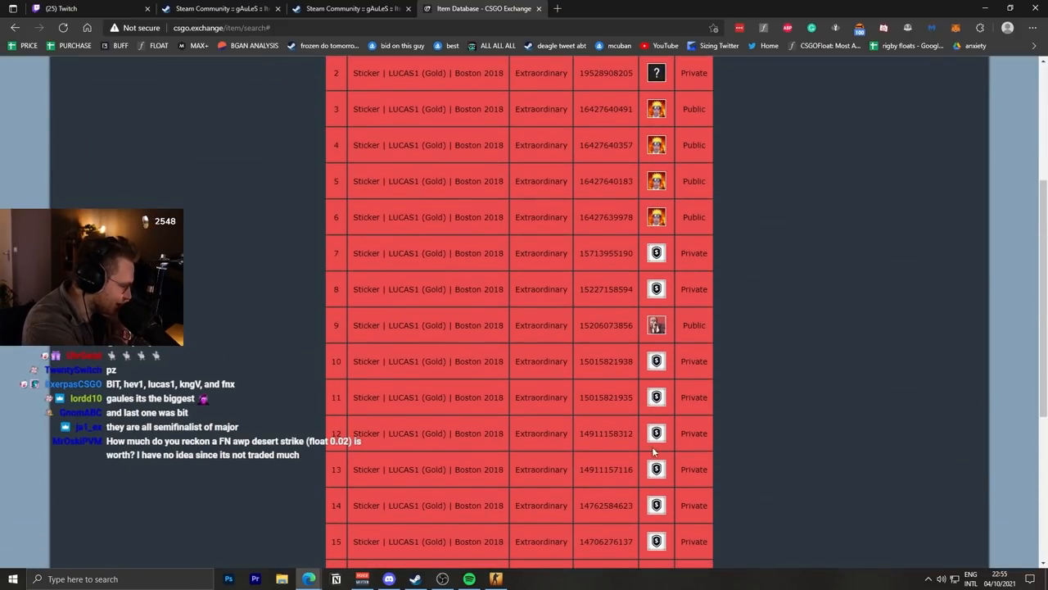
pyautogui.scroll(3)
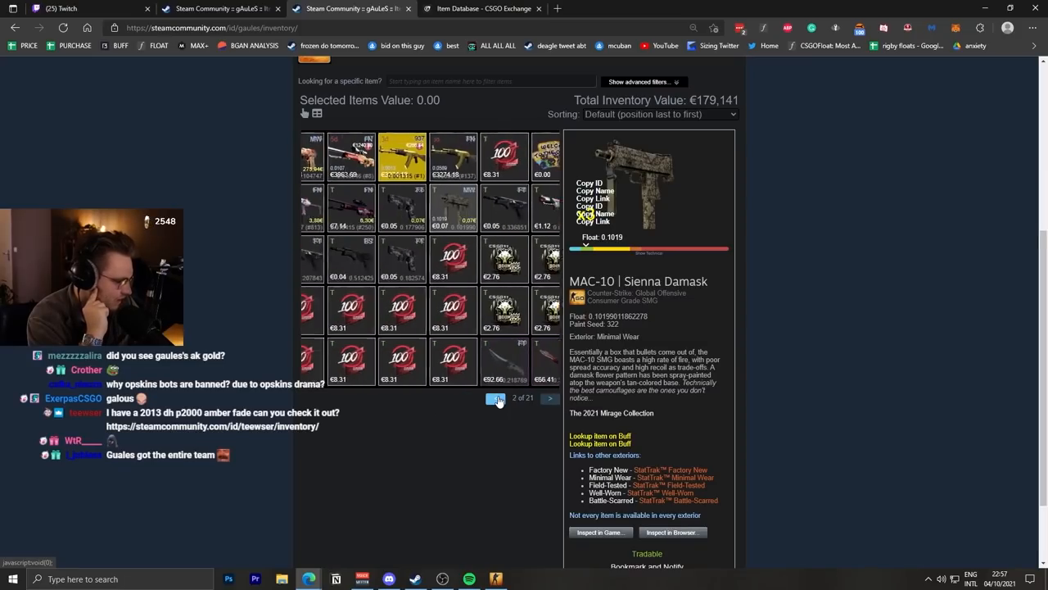
# Filter the inventory to Boston 2018 and page forward and back through the 100 Thieves sticker stacks.
pyautogui.click(496, 398)
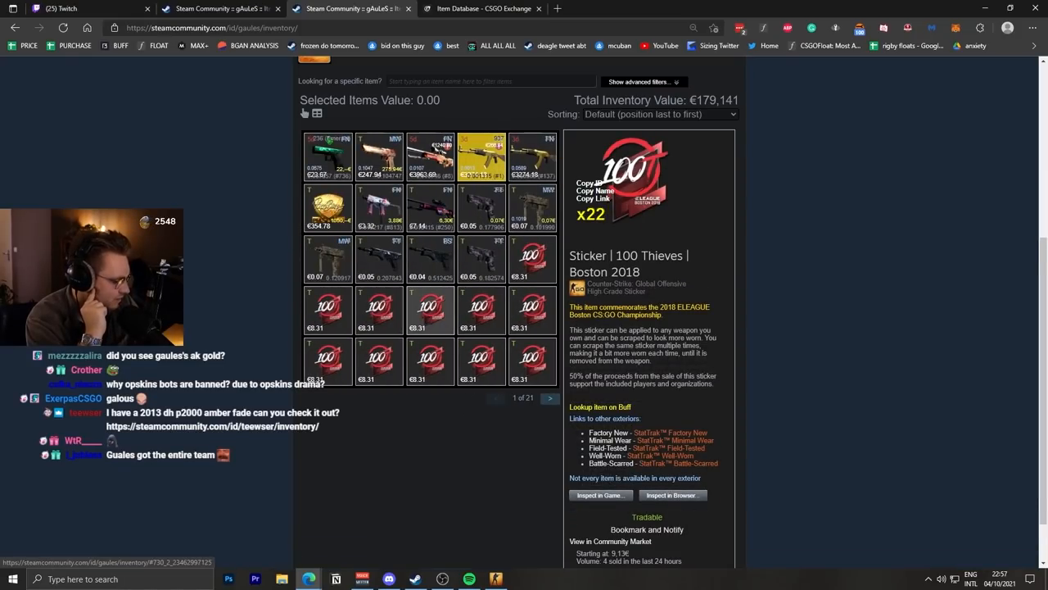
pyautogui.moveTo(718, 285)
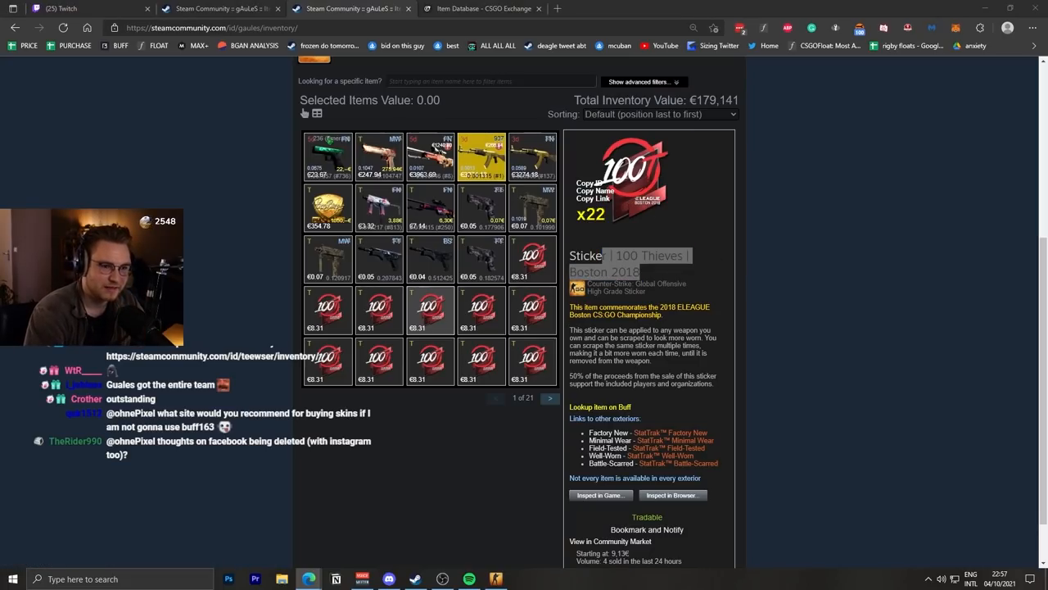
pyautogui.moveTo(203, 331)
pyautogui.write('boston 2018')
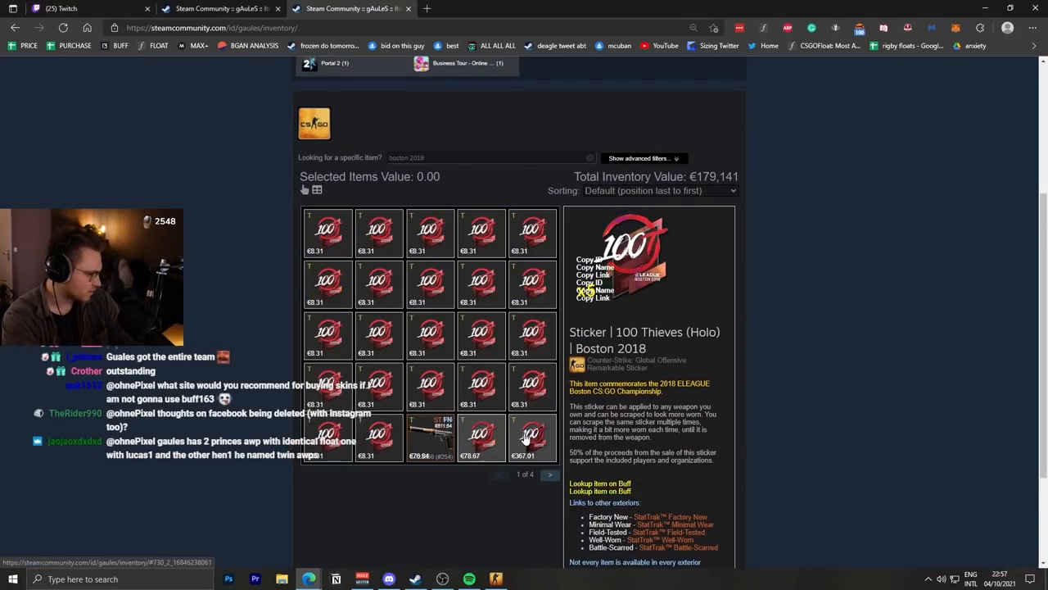
pyautogui.click(550, 475)
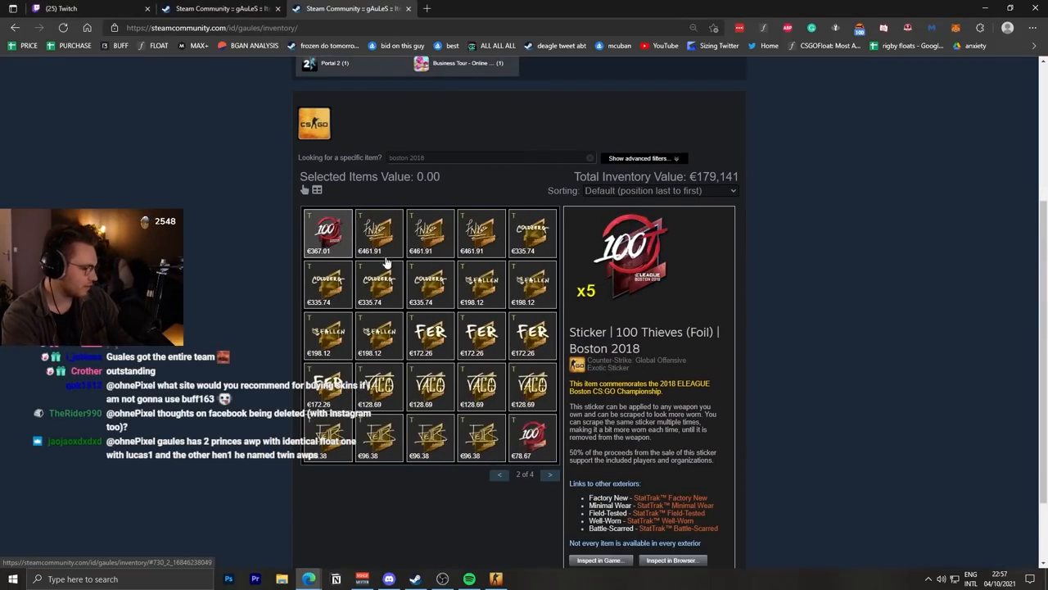
pyautogui.click(550, 475)
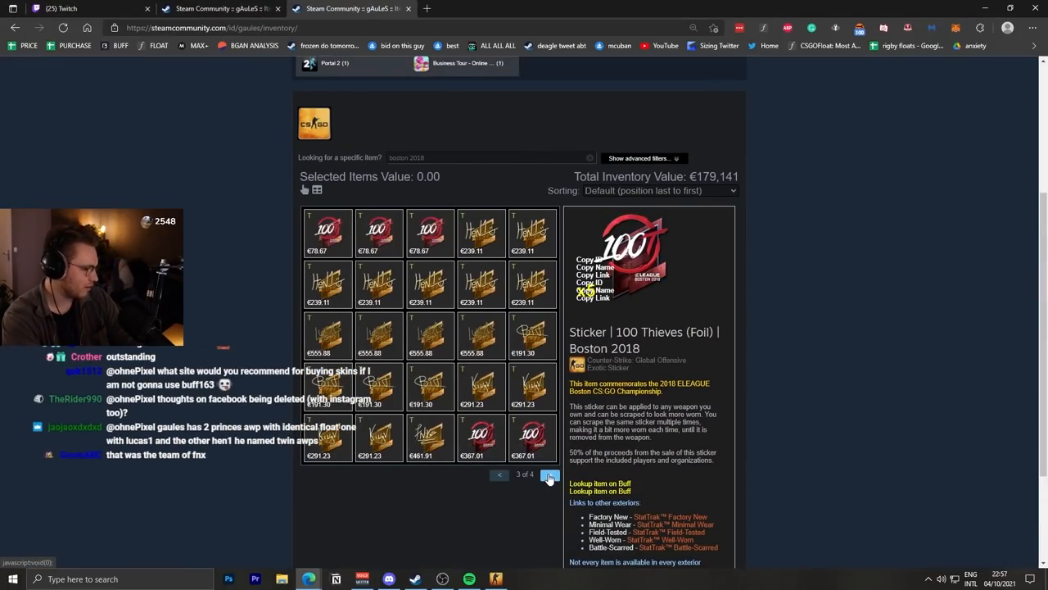
pyautogui.click(498, 475)
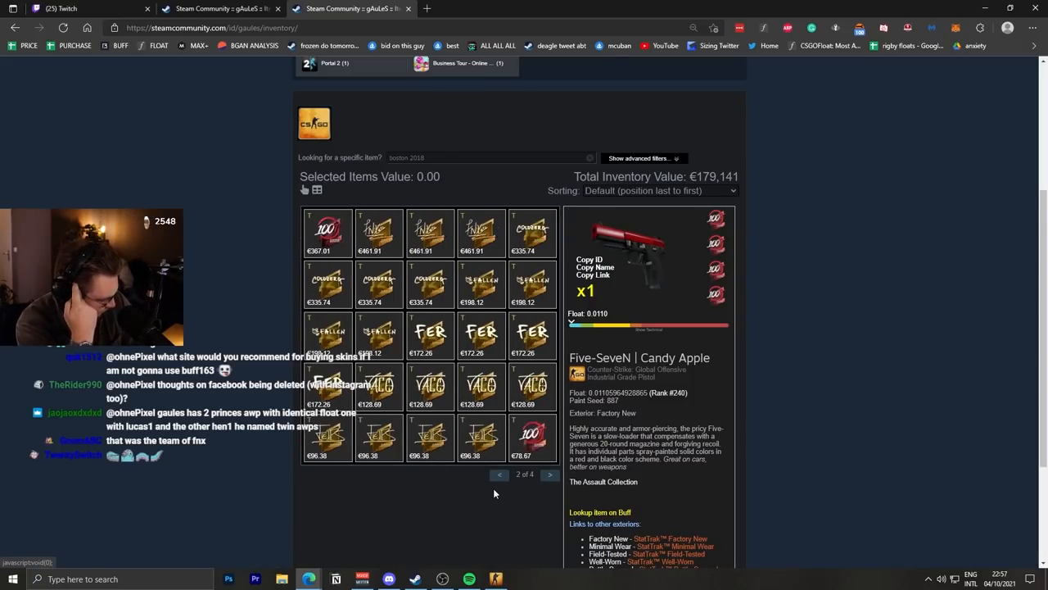
pyautogui.click(327, 229)
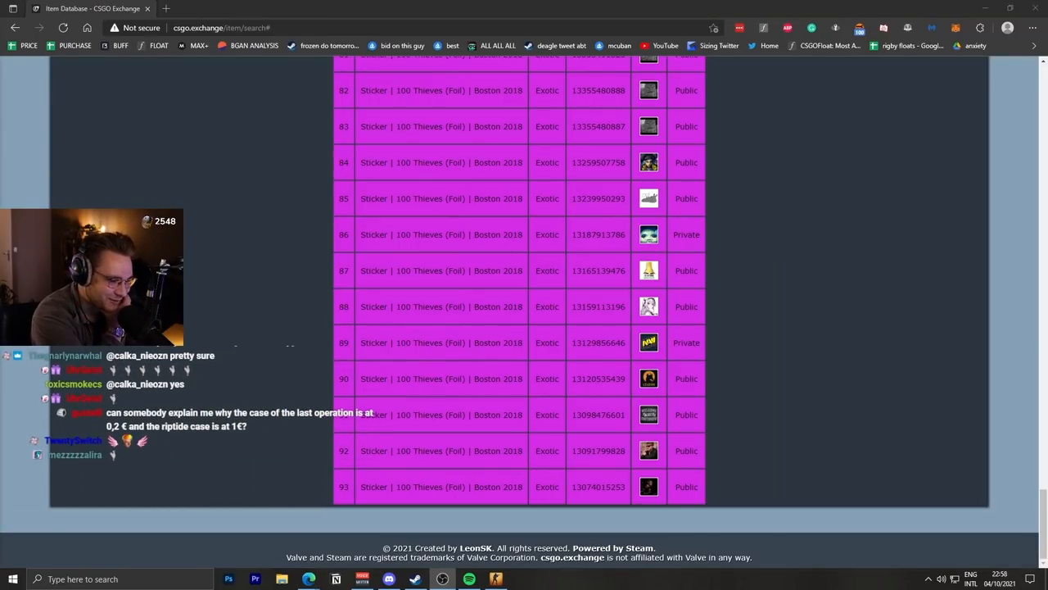
pyautogui.moveTo(832, 338)
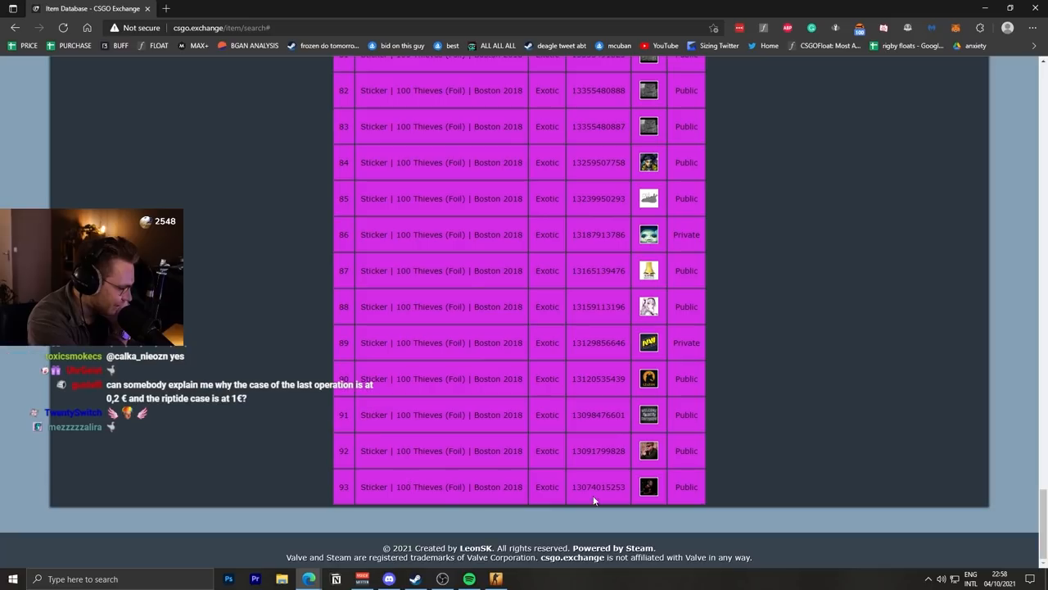
# From the owner's Steam inventory, inspect the M4A1-S | Hot Rod with 100 Thieves stickers in game.
pyautogui.scroll(3)
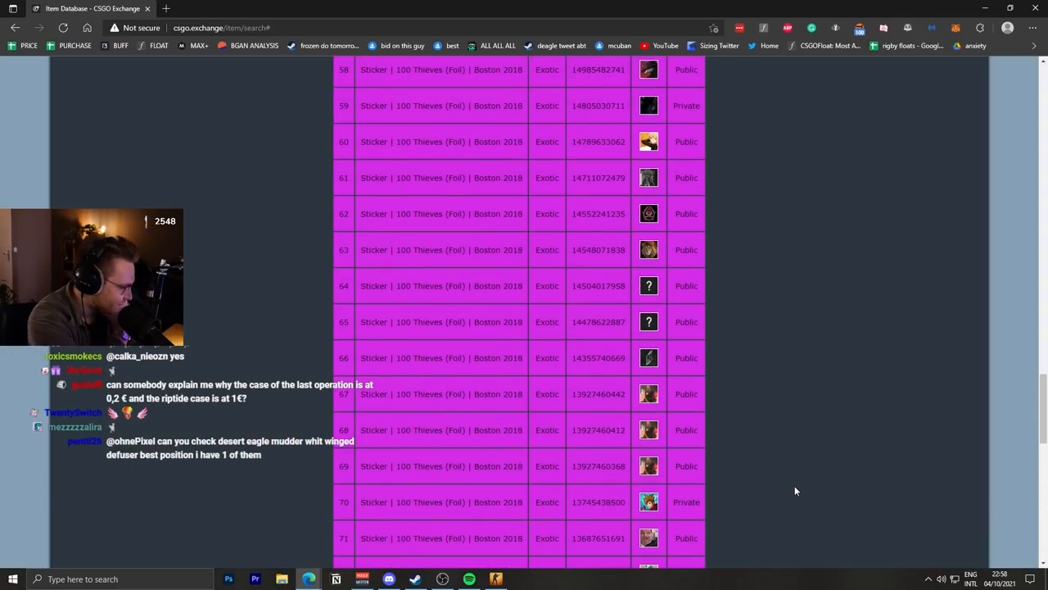
pyautogui.scroll(3)
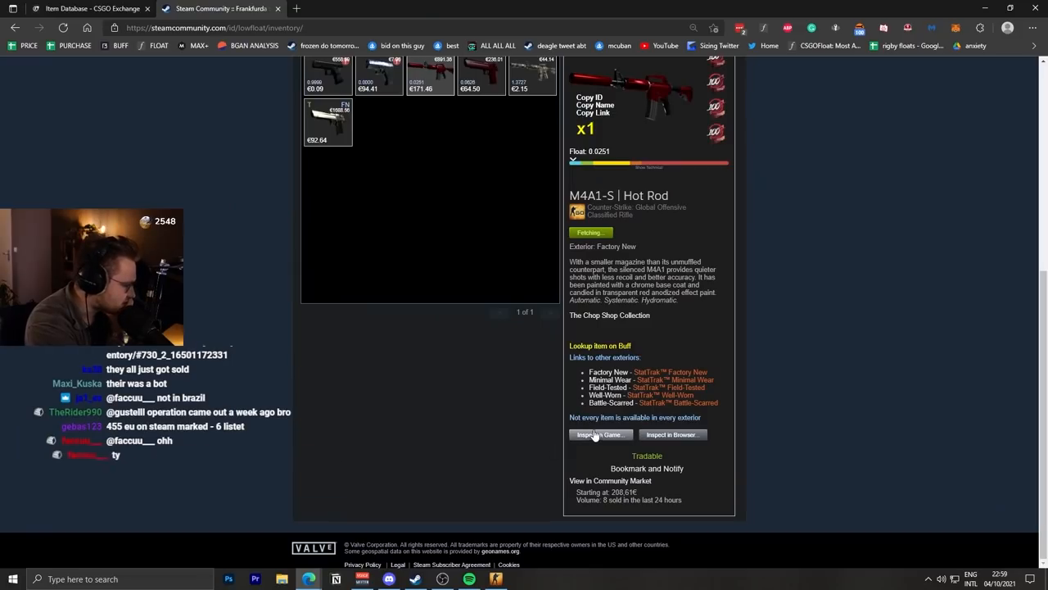
pyautogui.click(599, 434)
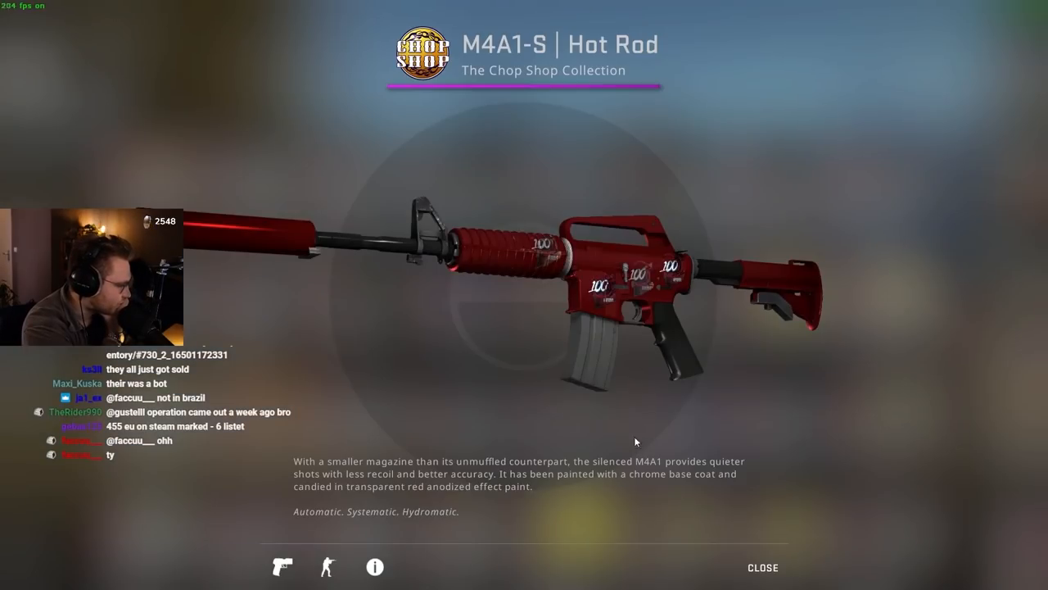